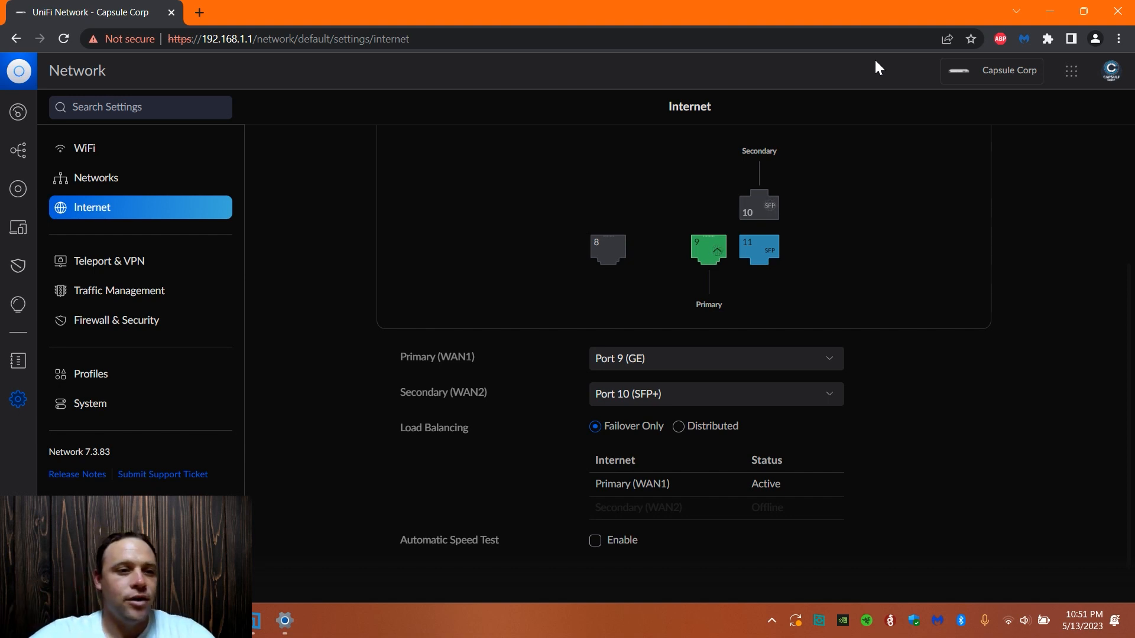
{"action": "mouse_move", "coordinate": [17, 399]}
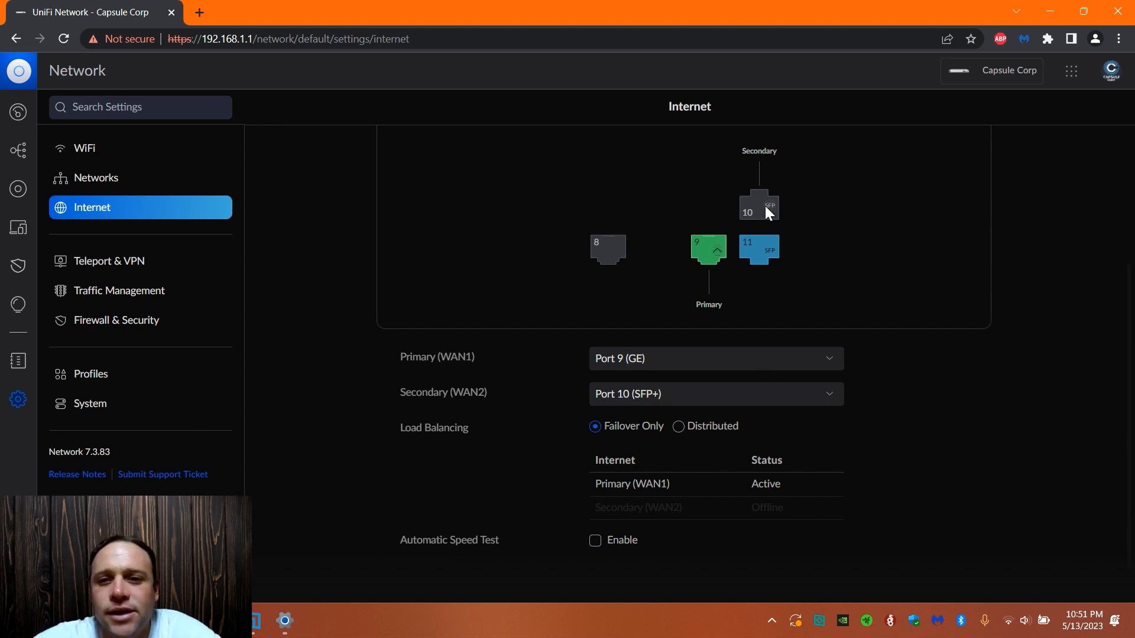
{"action": "mouse_move", "coordinate": [708, 266]}
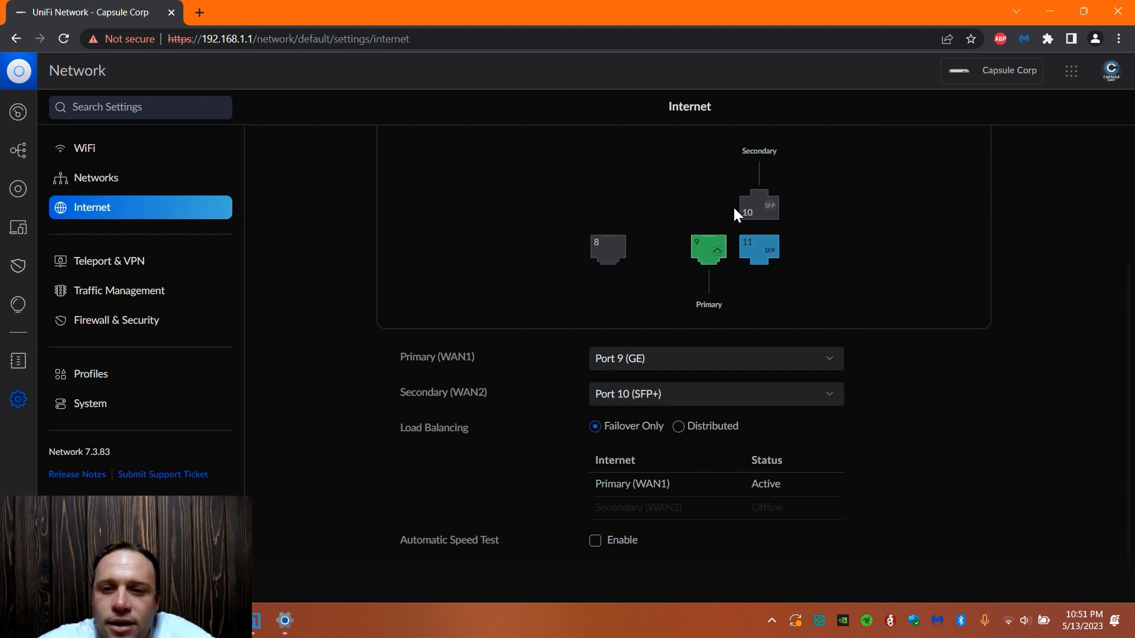
{"action": "mouse_move", "coordinate": [757, 262]}
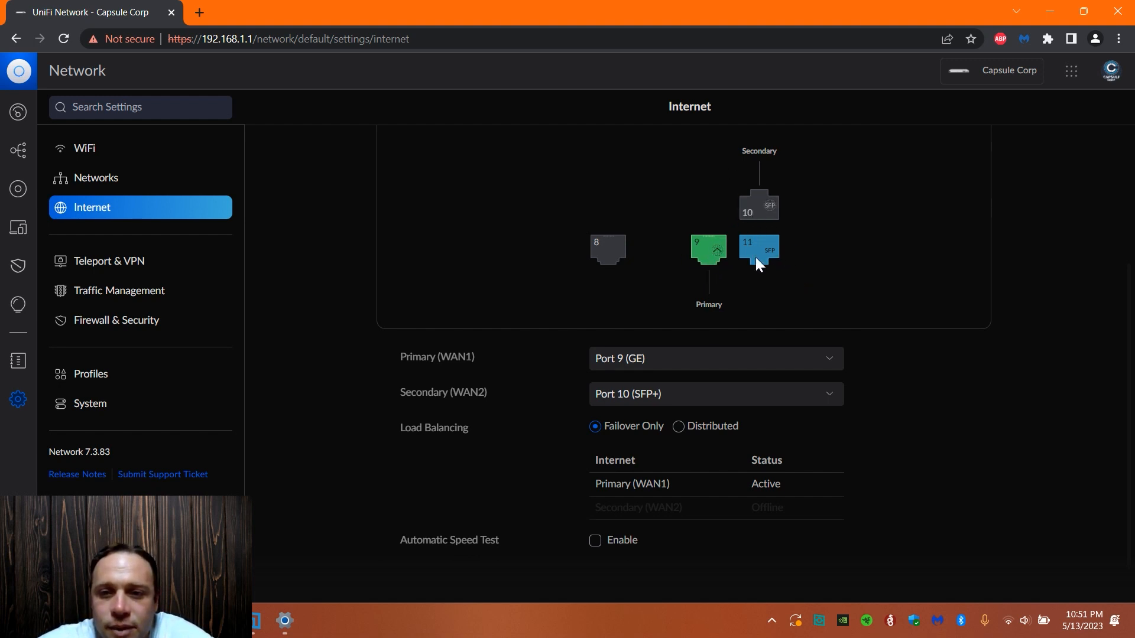
{"action": "mouse_move", "coordinate": [615, 265]}
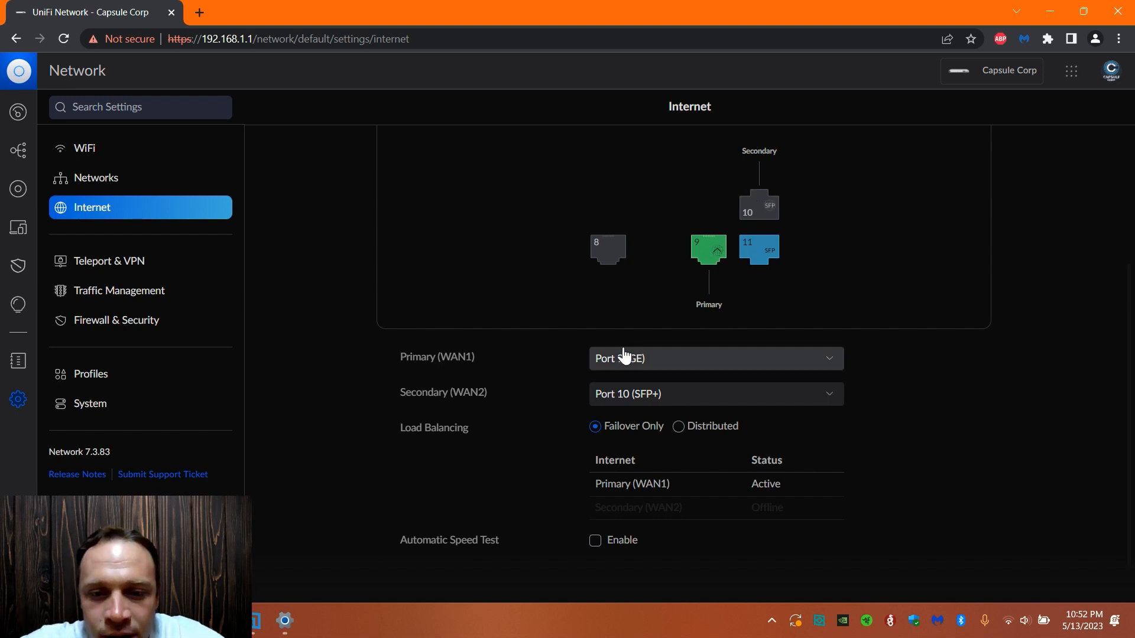
Try Port 8 as the primary WAN1 and Port 9 as the secondary WAN2.
{"action": "left_click", "coordinate": [714, 358]}
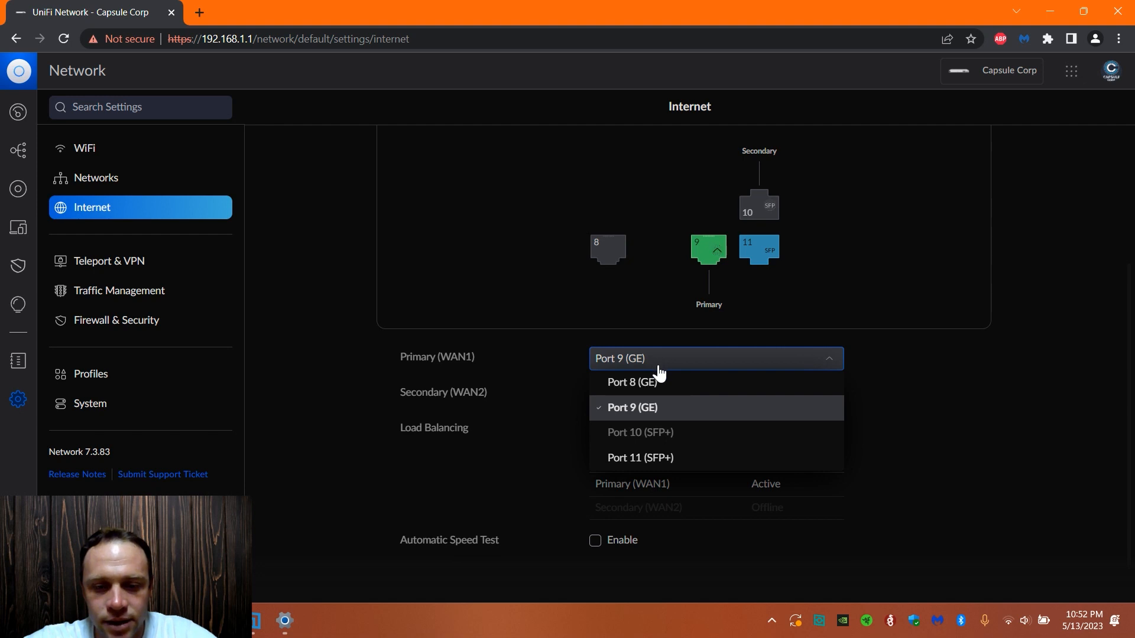
{"action": "left_click", "coordinate": [632, 381]}
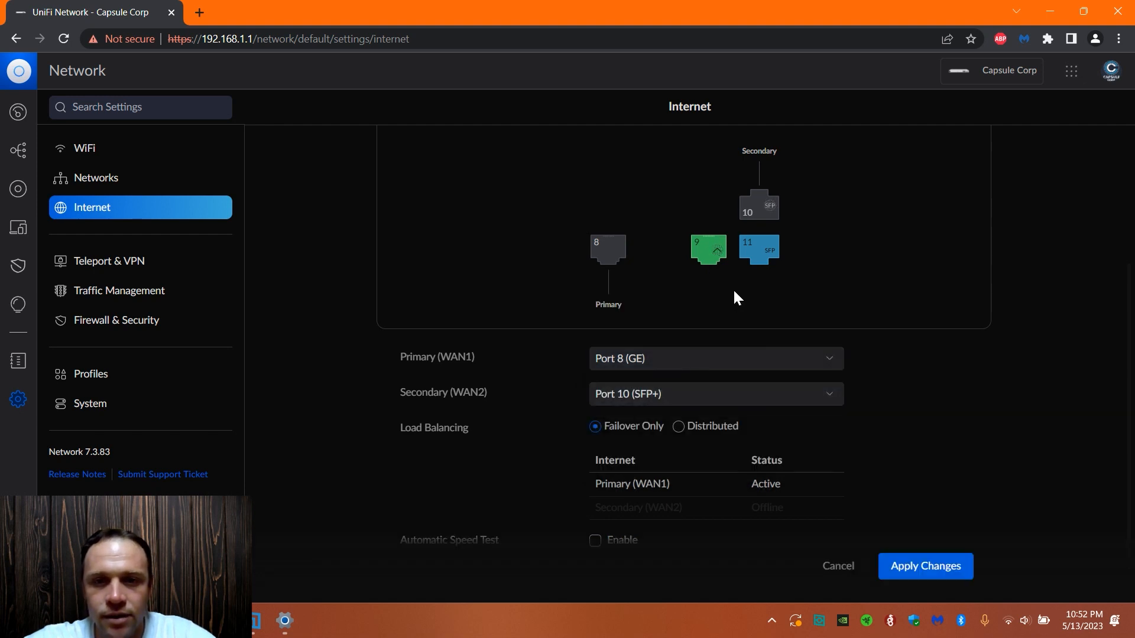
{"action": "left_click", "coordinate": [715, 394]}
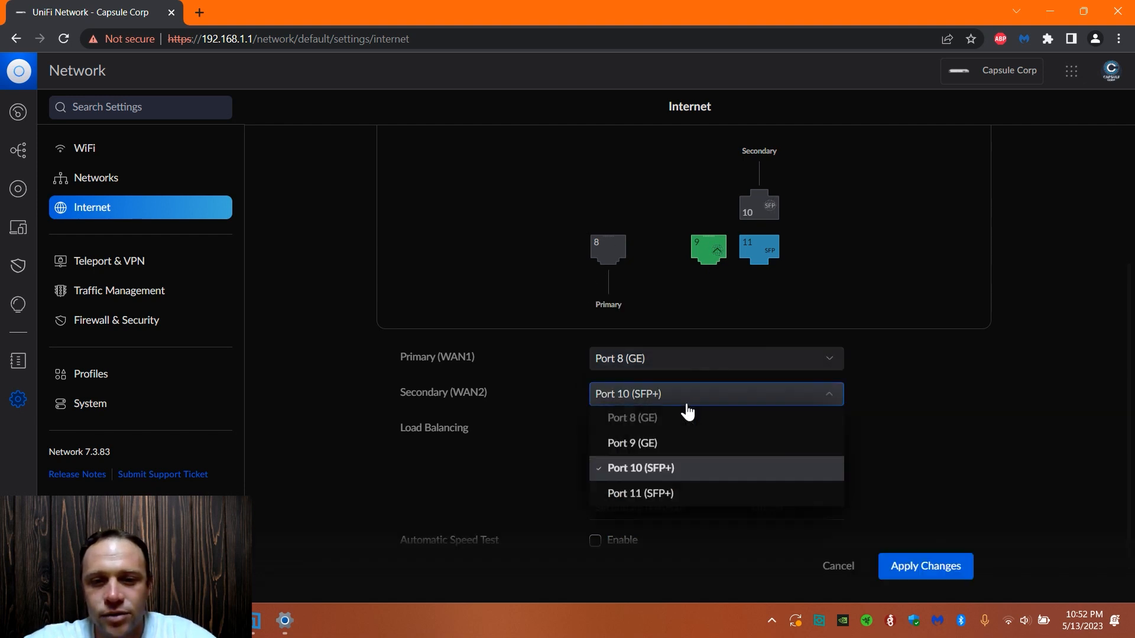
{"action": "left_click", "coordinate": [630, 443]}
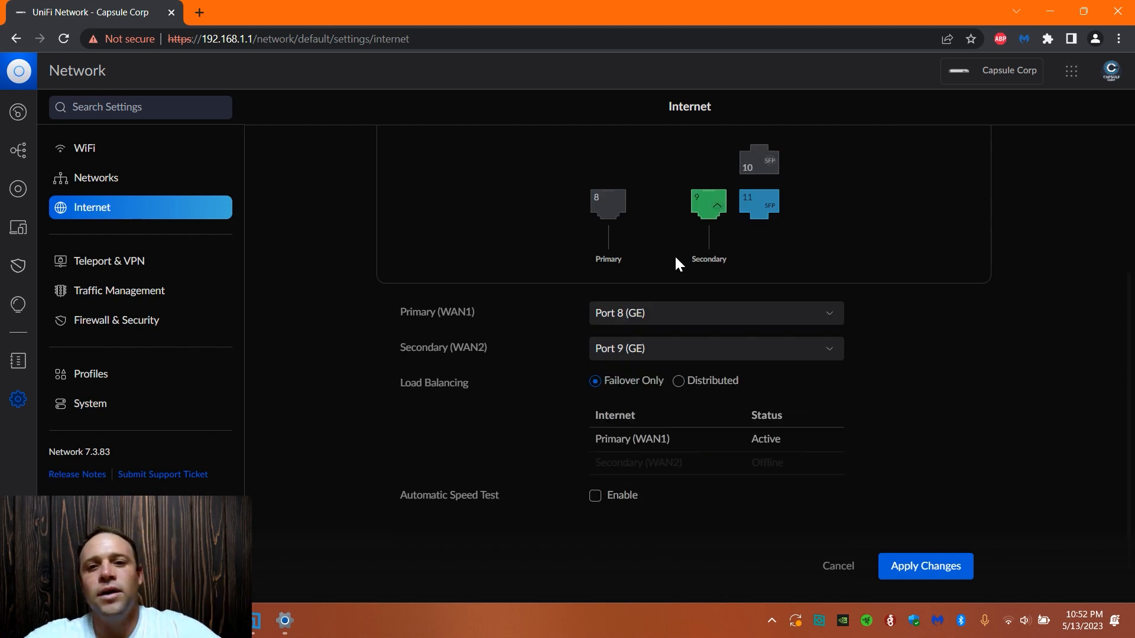
Make Port 10 primary, try Port 11 as secondary, then settle on Port 9.
{"action": "left_click", "coordinate": [715, 313]}
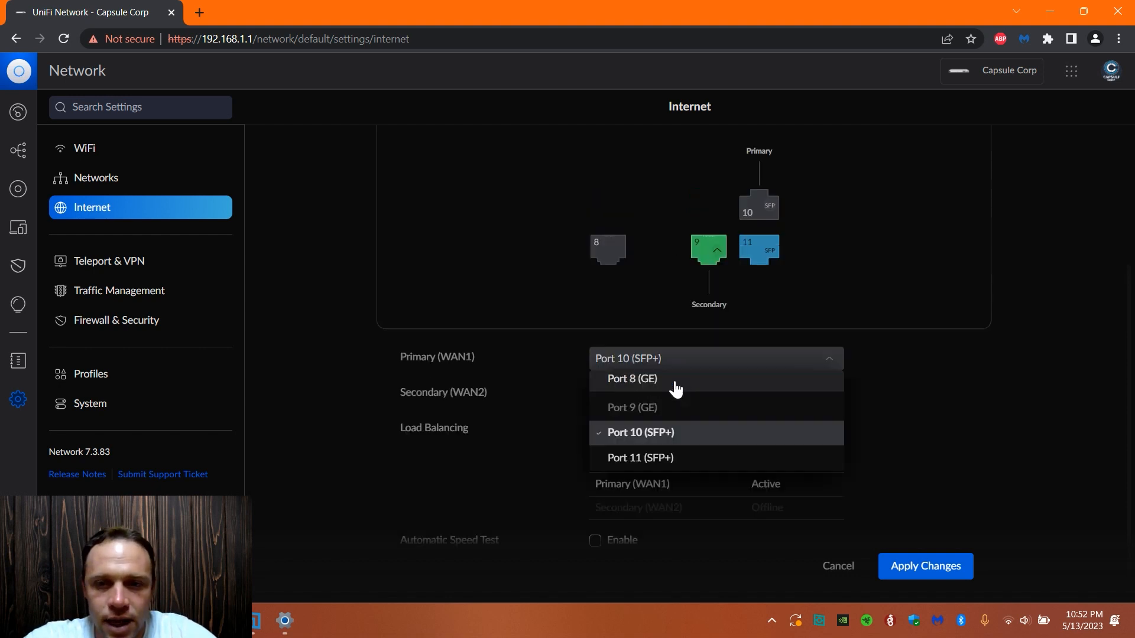
{"action": "left_click", "coordinate": [715, 393]}
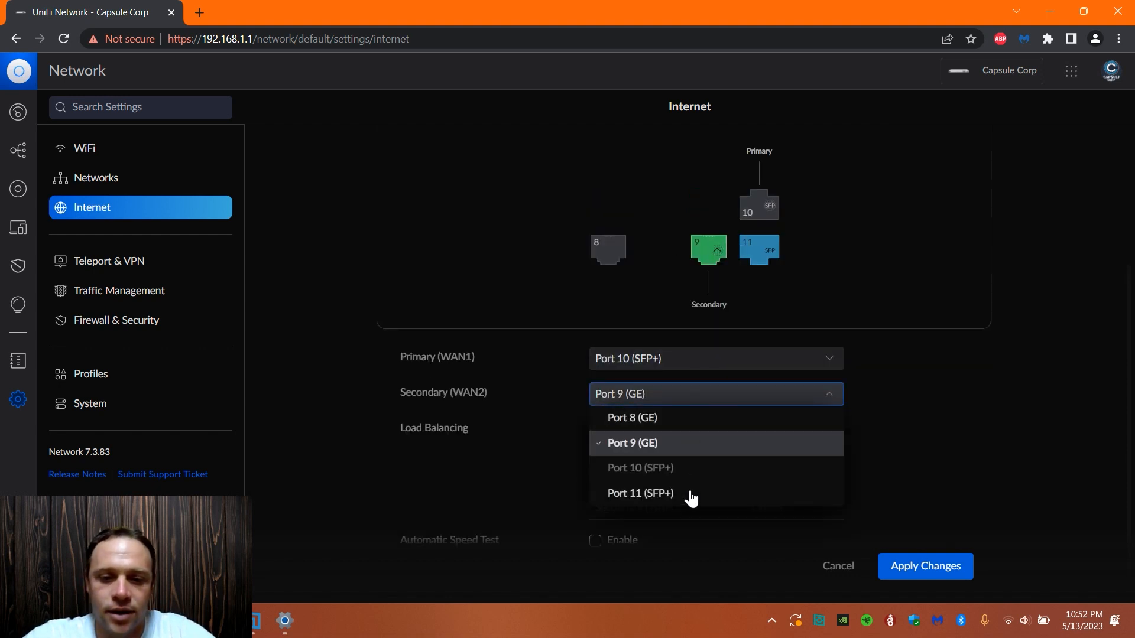
{"action": "left_click", "coordinate": [640, 493]}
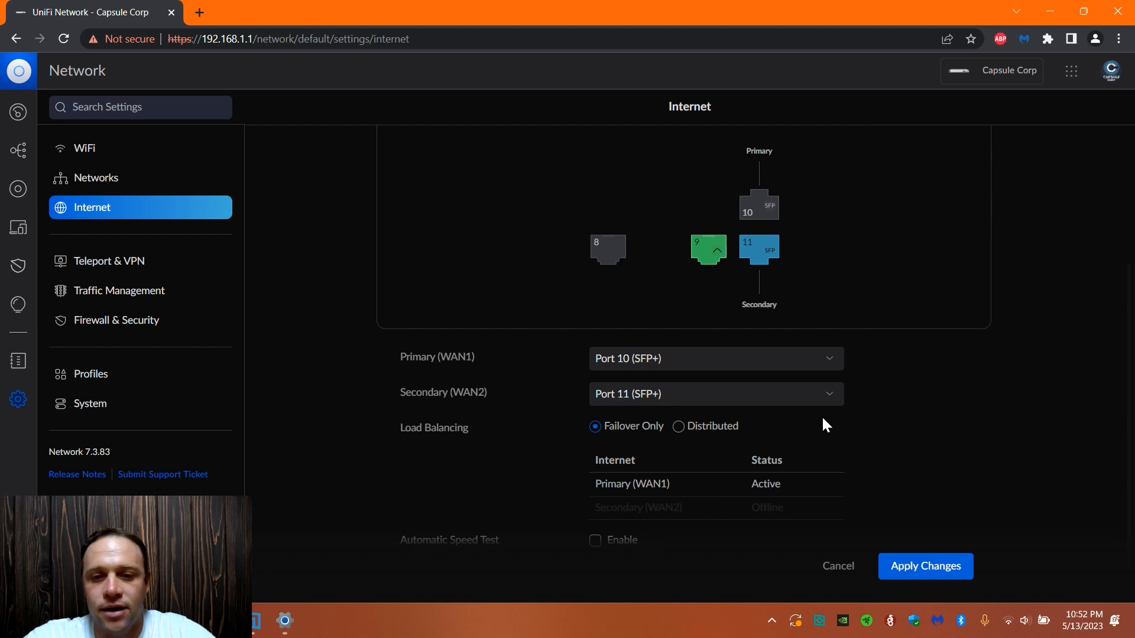
{"action": "left_click", "coordinate": [714, 393]}
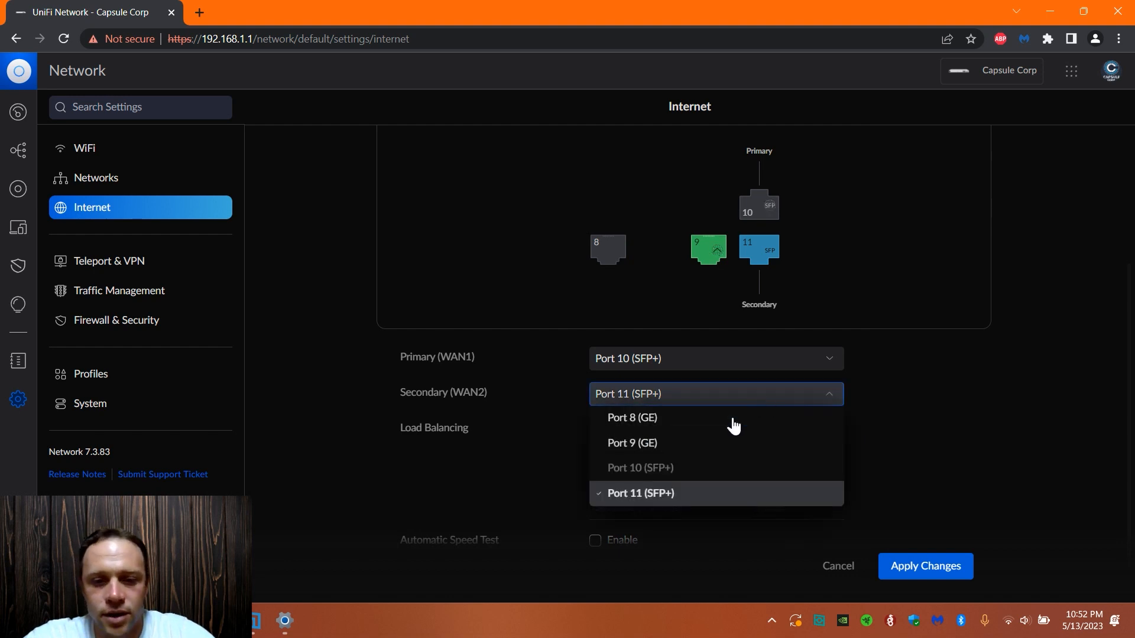
{"action": "left_click", "coordinate": [632, 442]}
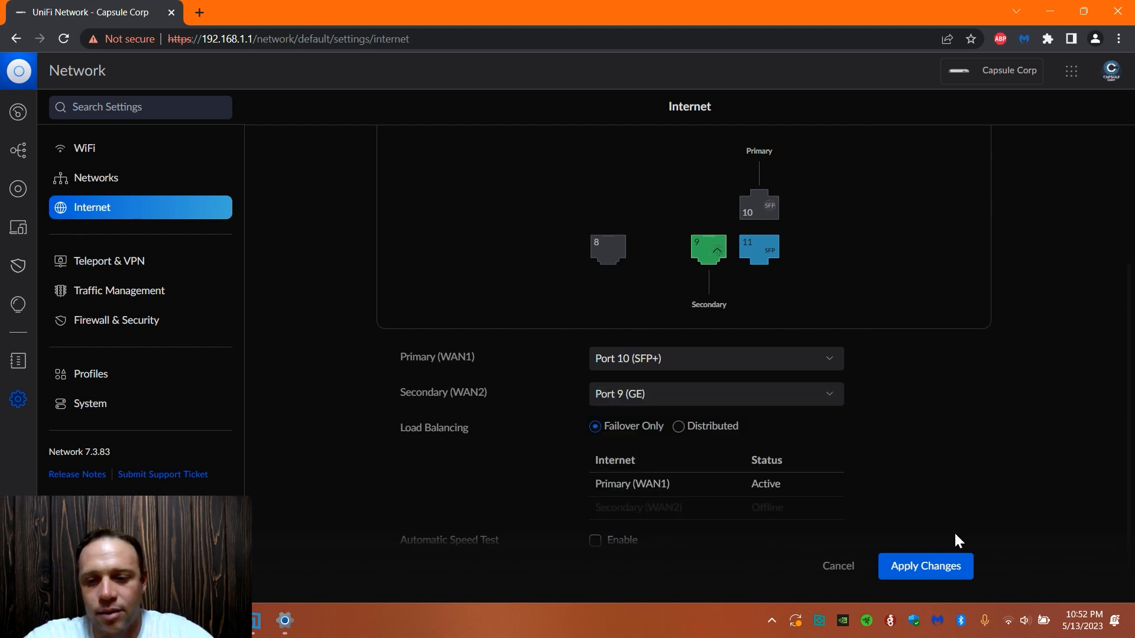
{"action": "mouse_move", "coordinate": [946, 476]}
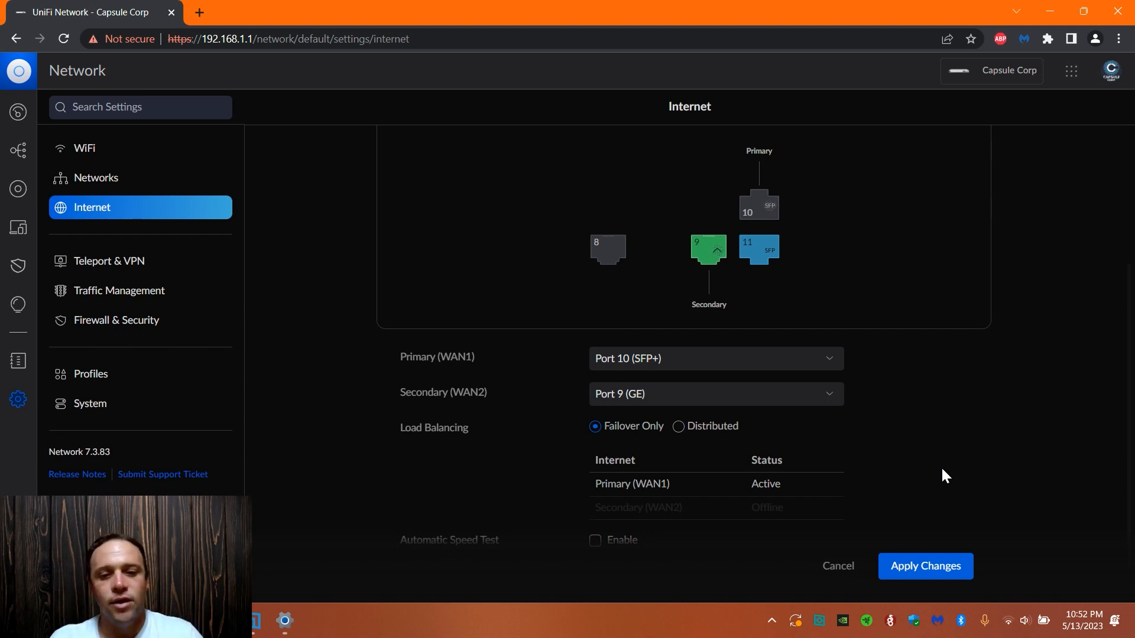
{"action": "mouse_move", "coordinate": [610, 434]}
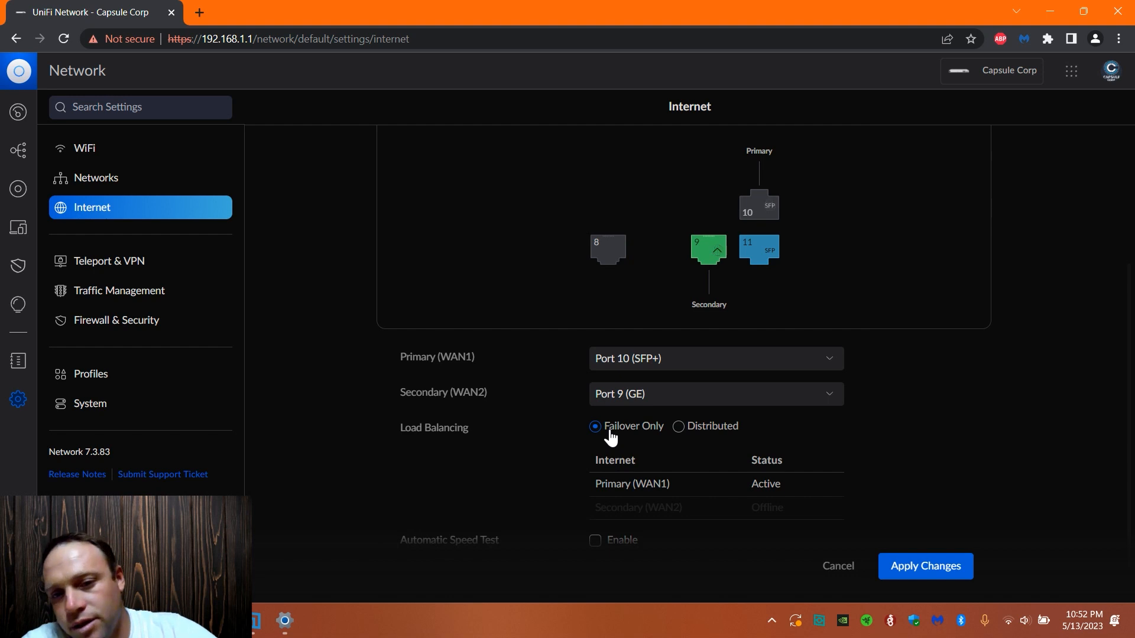
Cancel the pending WAN changes, restoring Port 9 primary and Port 10 secondary.
{"action": "left_click", "coordinate": [715, 358]}
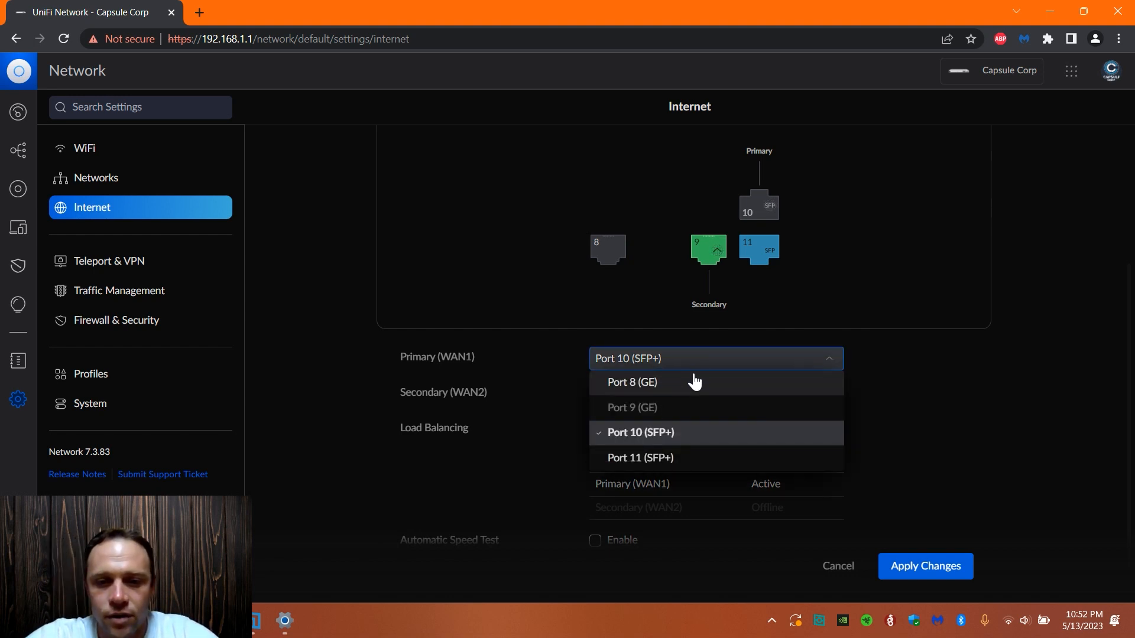
{"action": "left_click", "coordinate": [632, 383]}
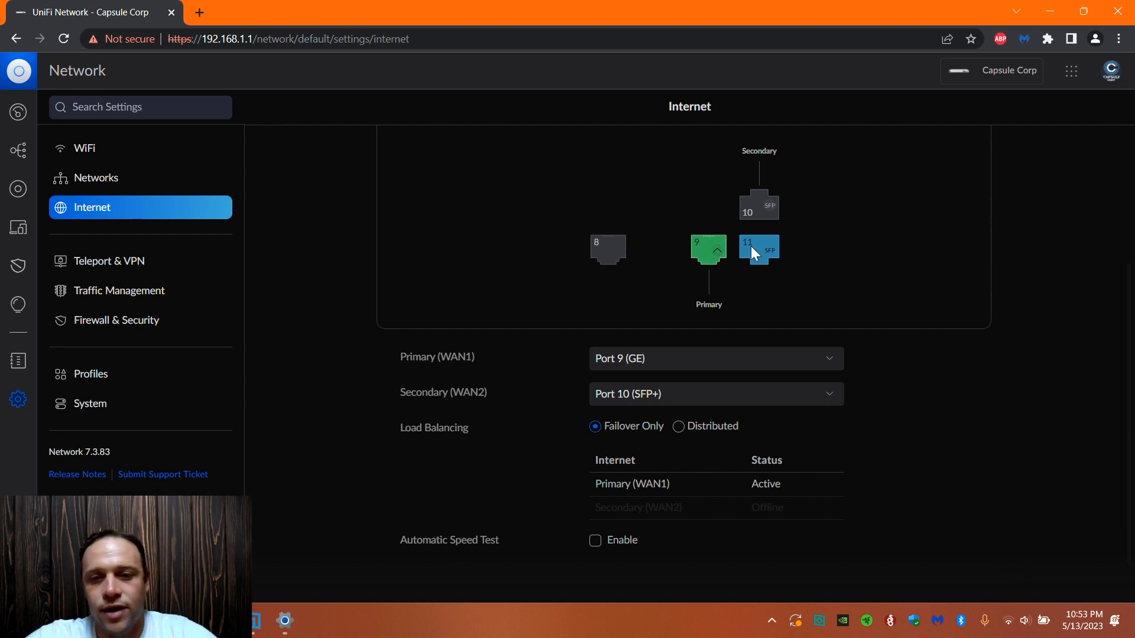
{"action": "mouse_move", "coordinate": [751, 232]}
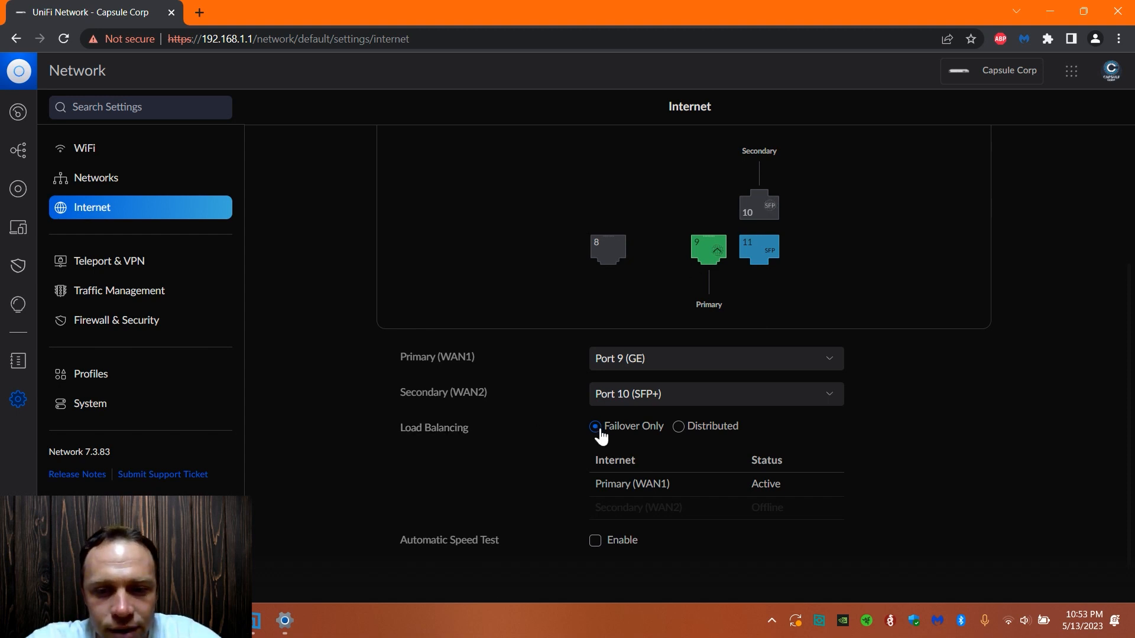
Select Distributed load balancing and slide the split through 70/30, 50/50, 26/74 to 38/62.
{"action": "left_click", "coordinate": [678, 425]}
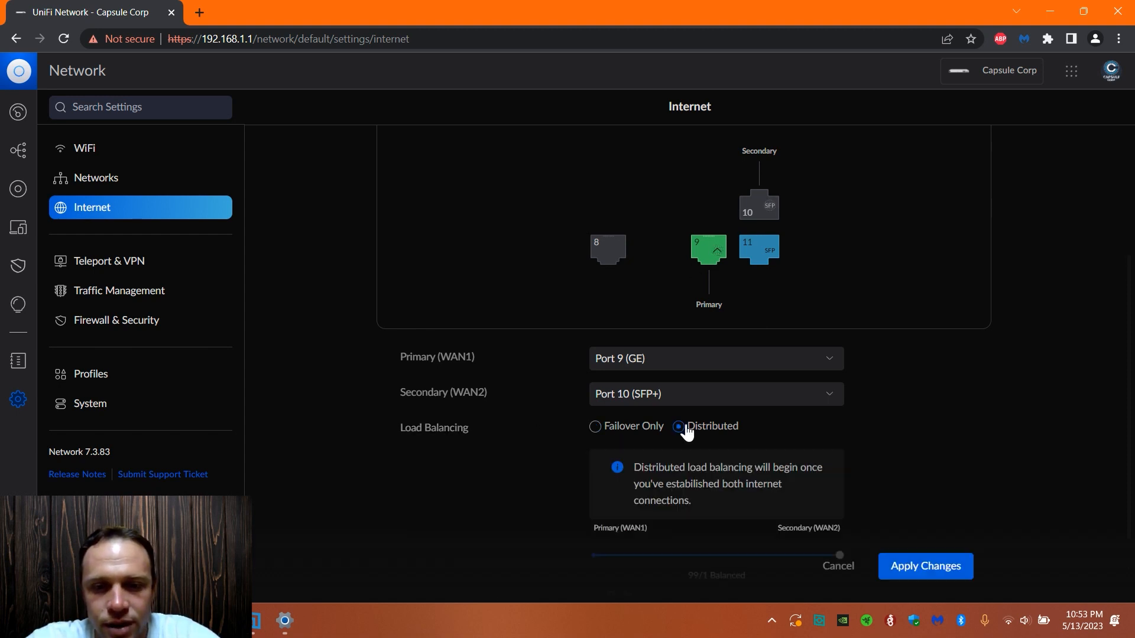
{"action": "scroll", "scroll_direction": "down", "scroll_amount": 3}
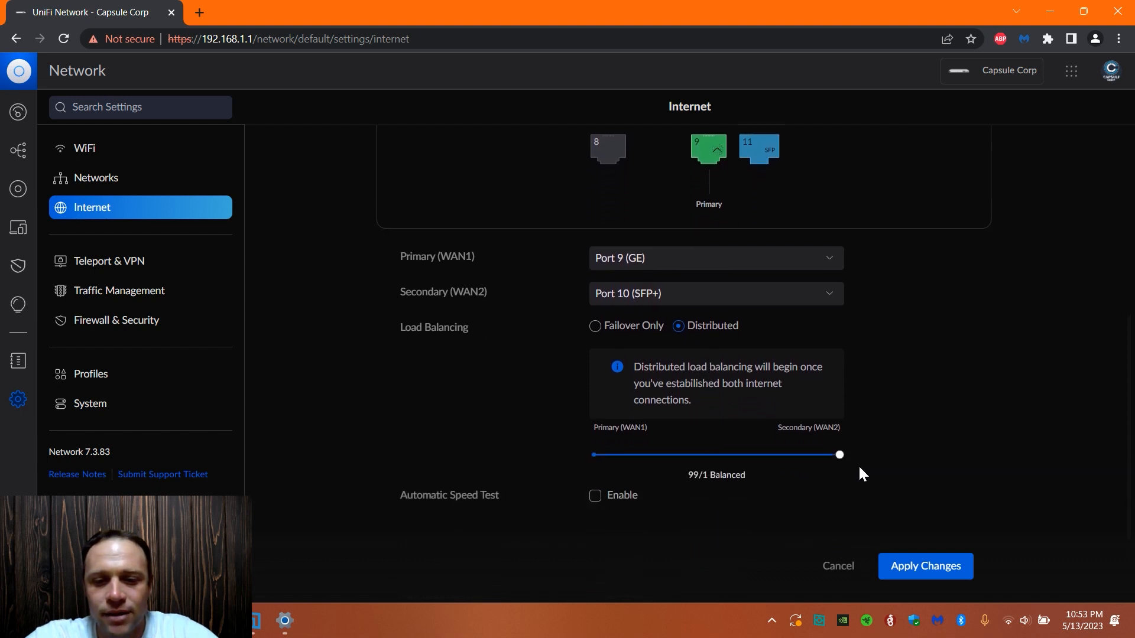
{"action": "mouse_move", "coordinate": [746, 454]}
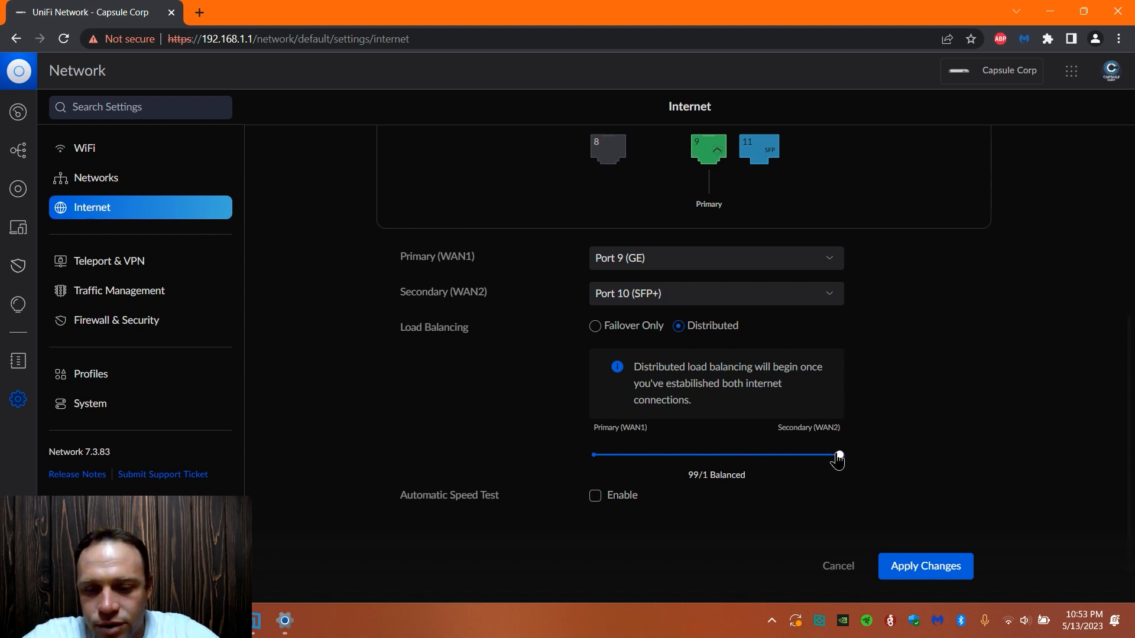
{"action": "left_click_drag", "start_coordinate": [838, 454], "coordinate": [767, 455]}
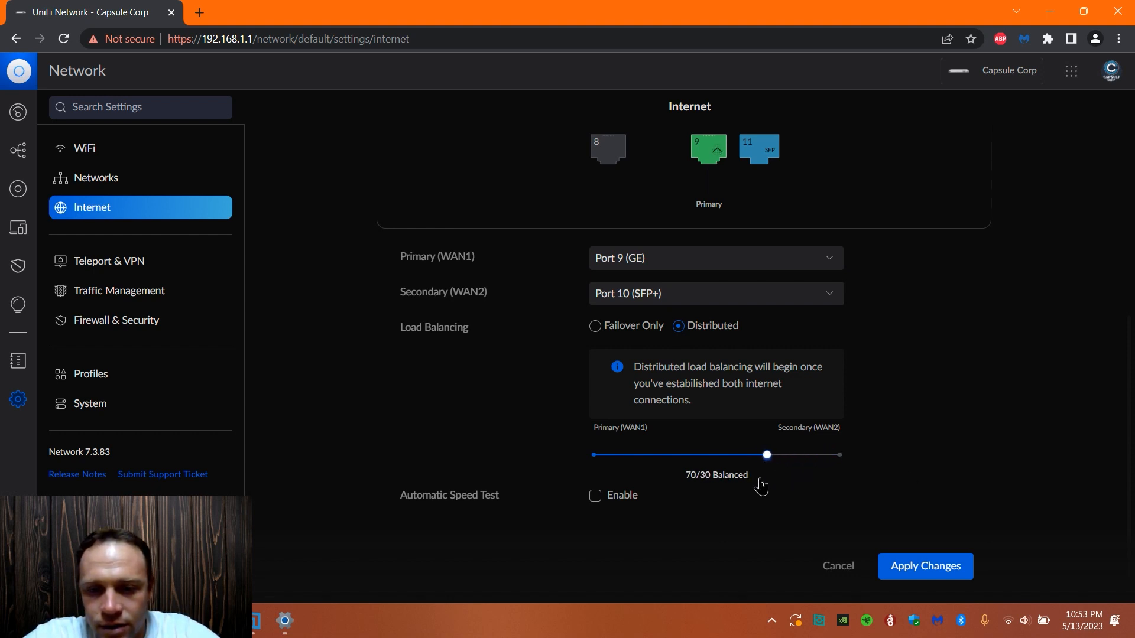
{"action": "left_click_drag", "start_coordinate": [767, 455], "coordinate": [716, 454]}
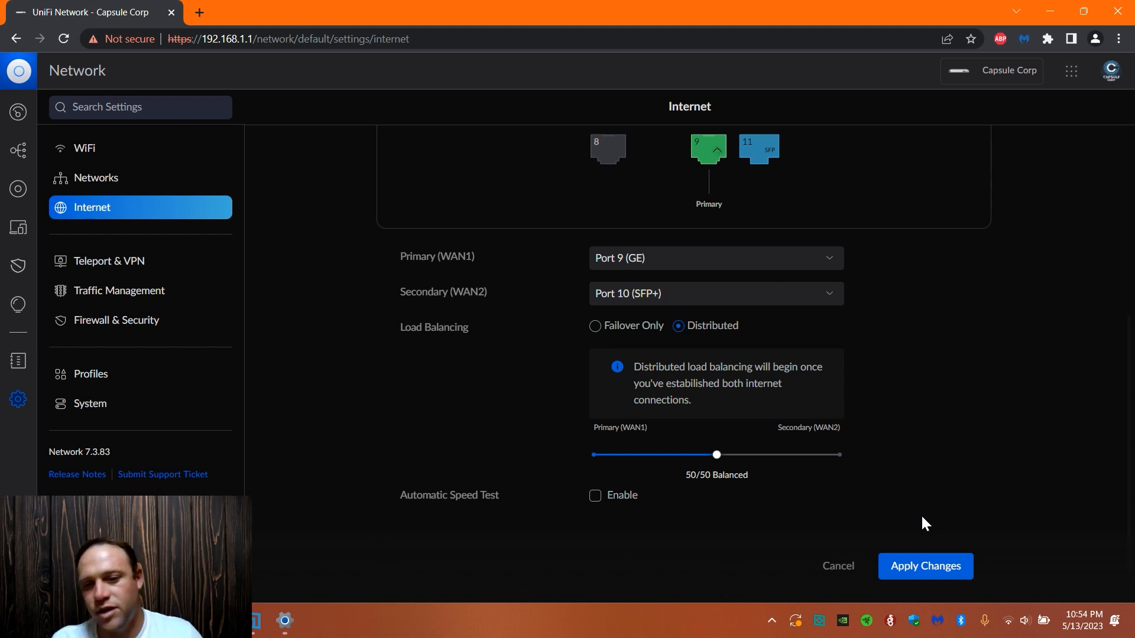
{"action": "left_click_drag", "start_coordinate": [716, 455], "coordinate": [656, 455]}
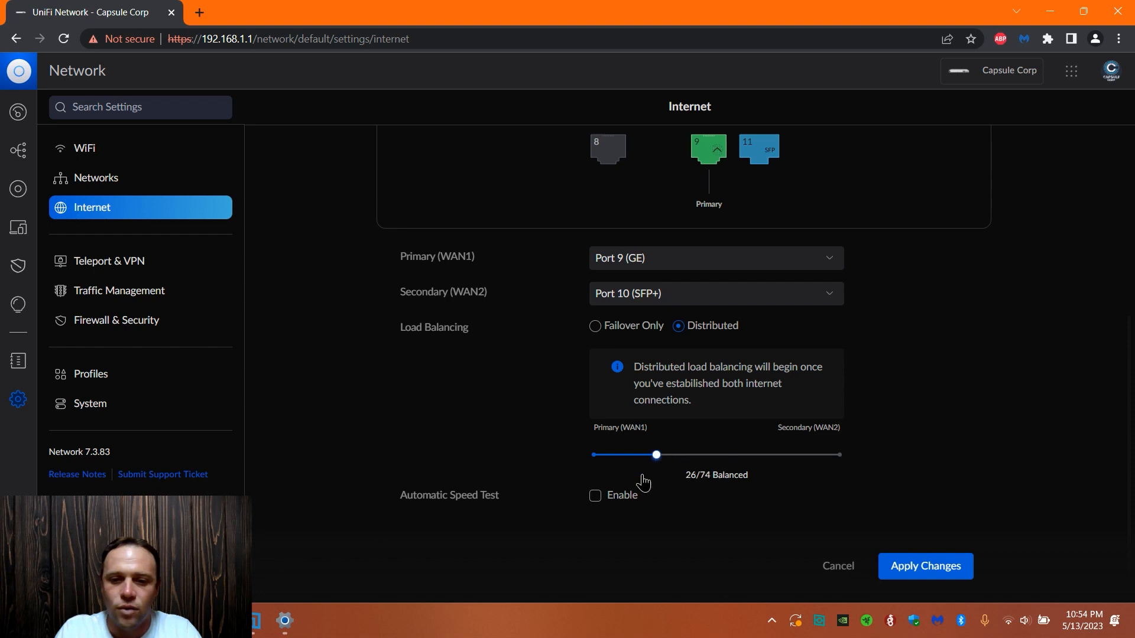
{"action": "left_click_drag", "start_coordinate": [656, 455], "coordinate": [684, 455]}
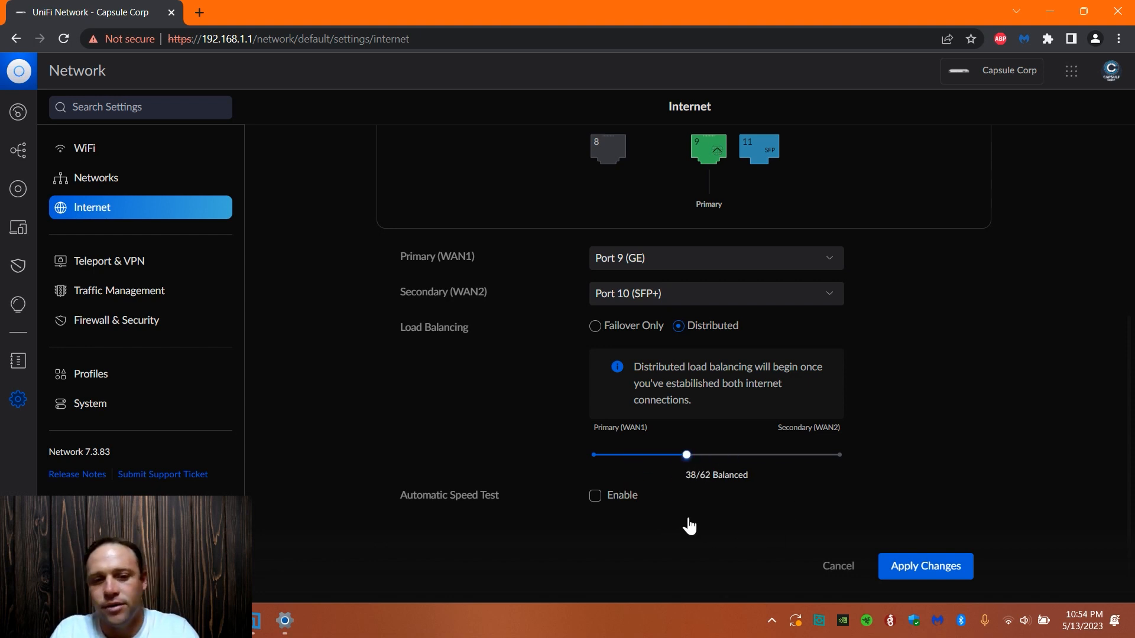
{"action": "mouse_move", "coordinate": [646, 518]}
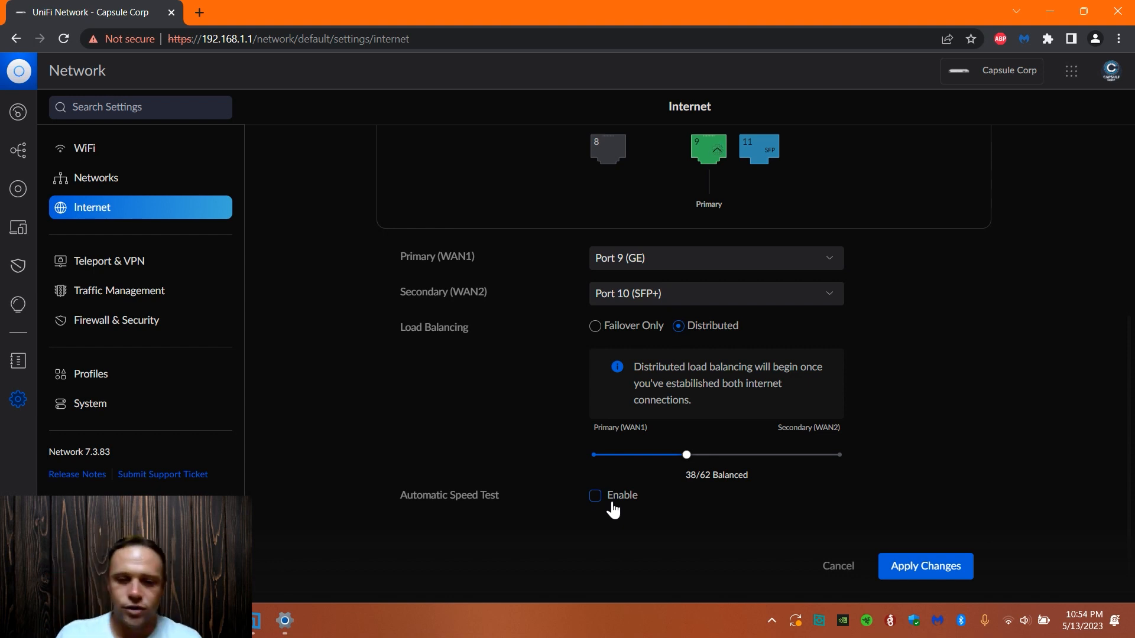
Keep Port 10 (SFP+) as the secondary WAN2 connection.
{"action": "left_click", "coordinate": [594, 496]}
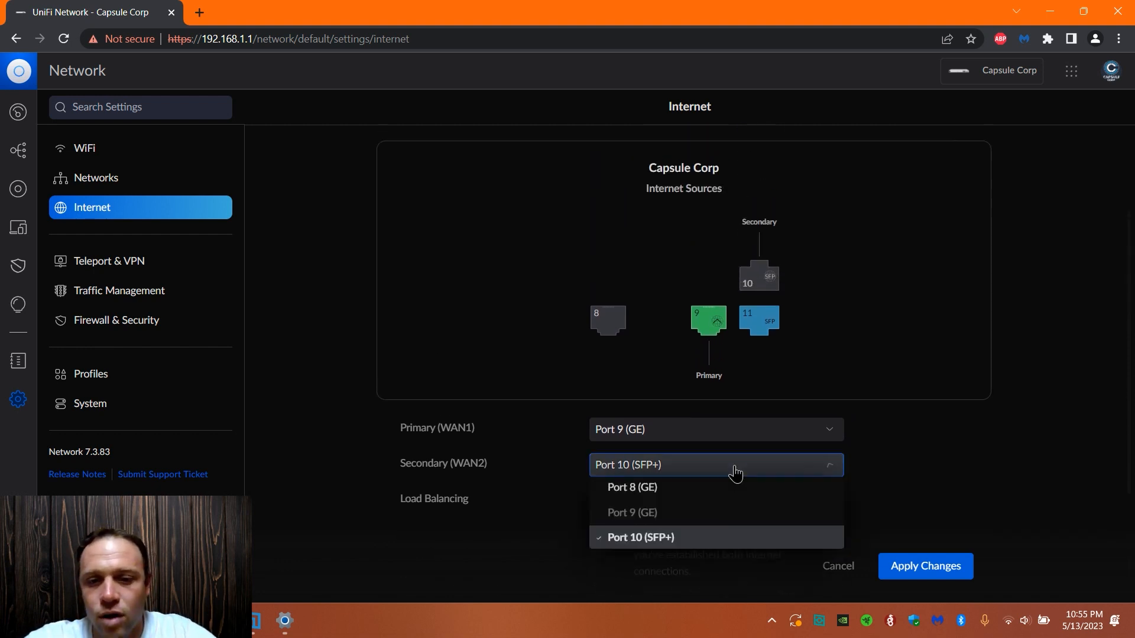
{"action": "scroll", "scroll_direction": "down", "scroll_amount": 3}
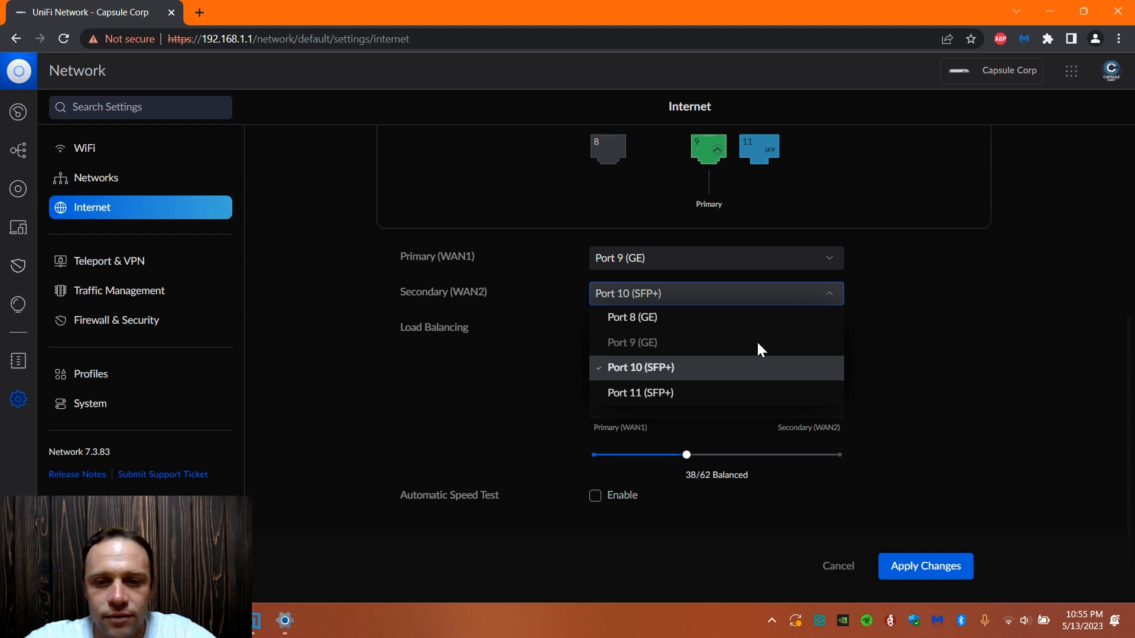
{"action": "left_click", "coordinate": [639, 367]}
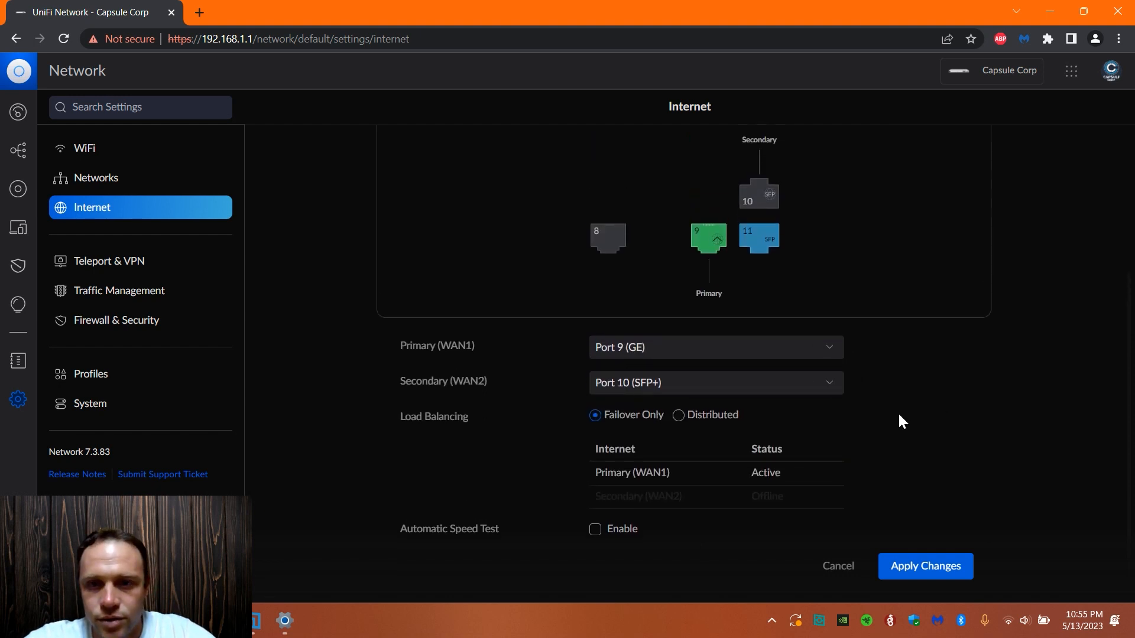
Try Distributed with a 99/1 split, then return to Failover Only.
{"action": "scroll", "scroll_direction": "down", "scroll_amount": 3}
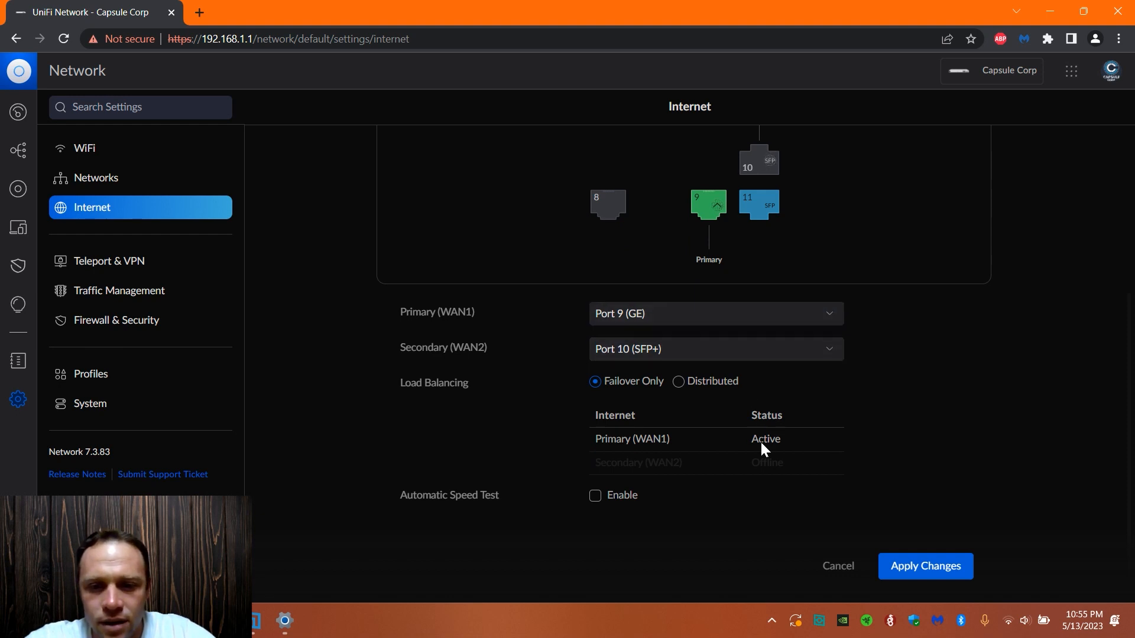
{"action": "left_click", "coordinate": [678, 381]}
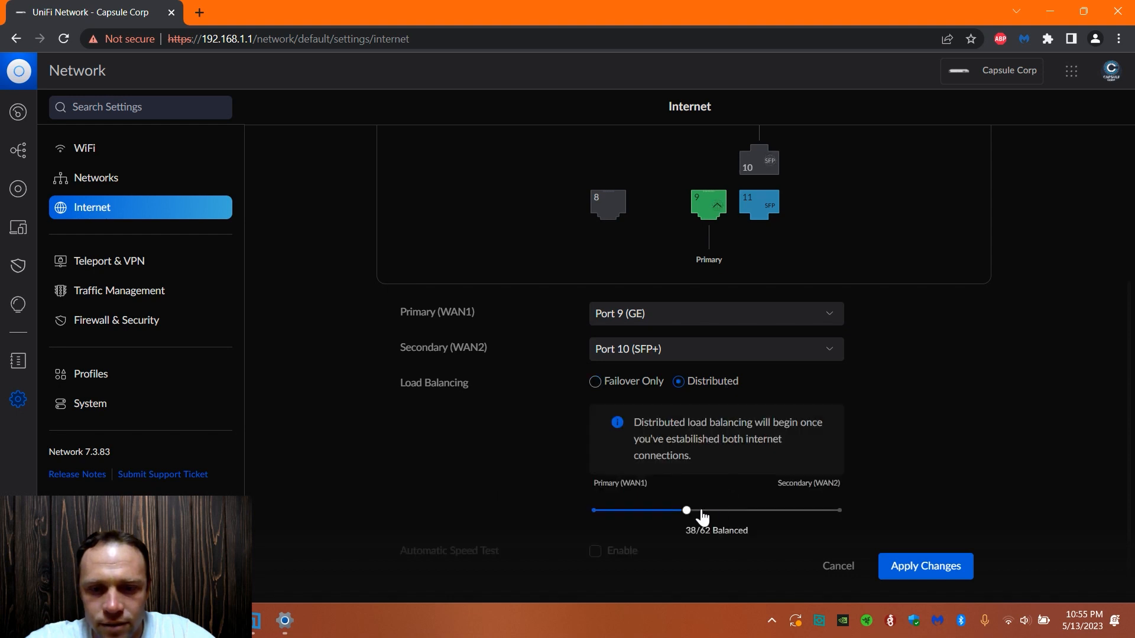
{"action": "left_click_drag", "start_coordinate": [686, 510], "coordinate": [840, 510]}
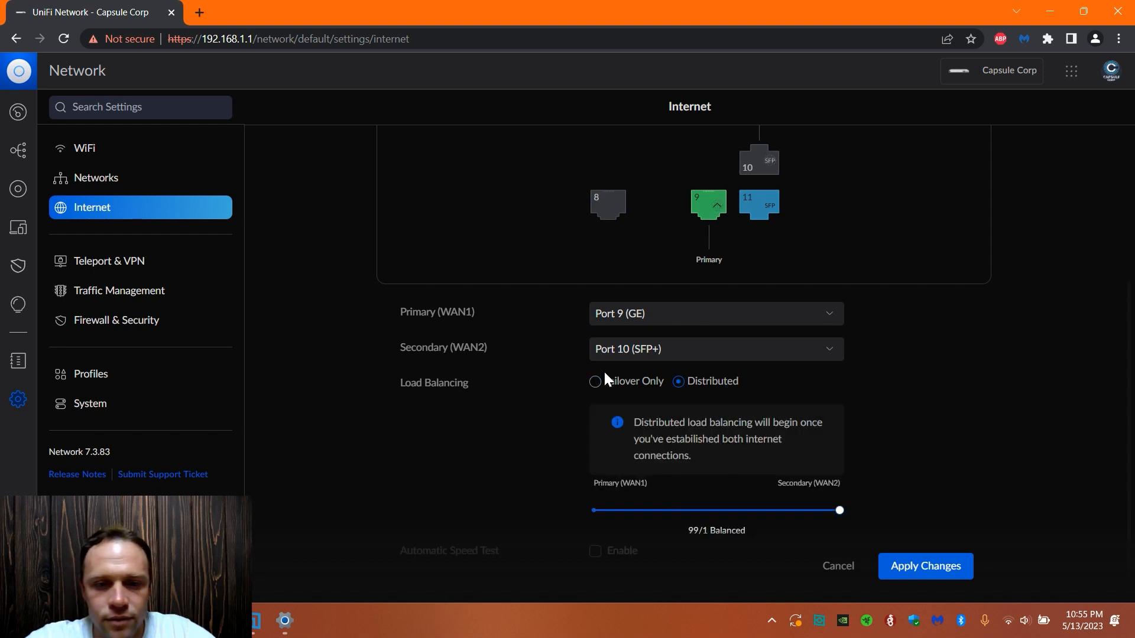
{"action": "left_click", "coordinate": [596, 381]}
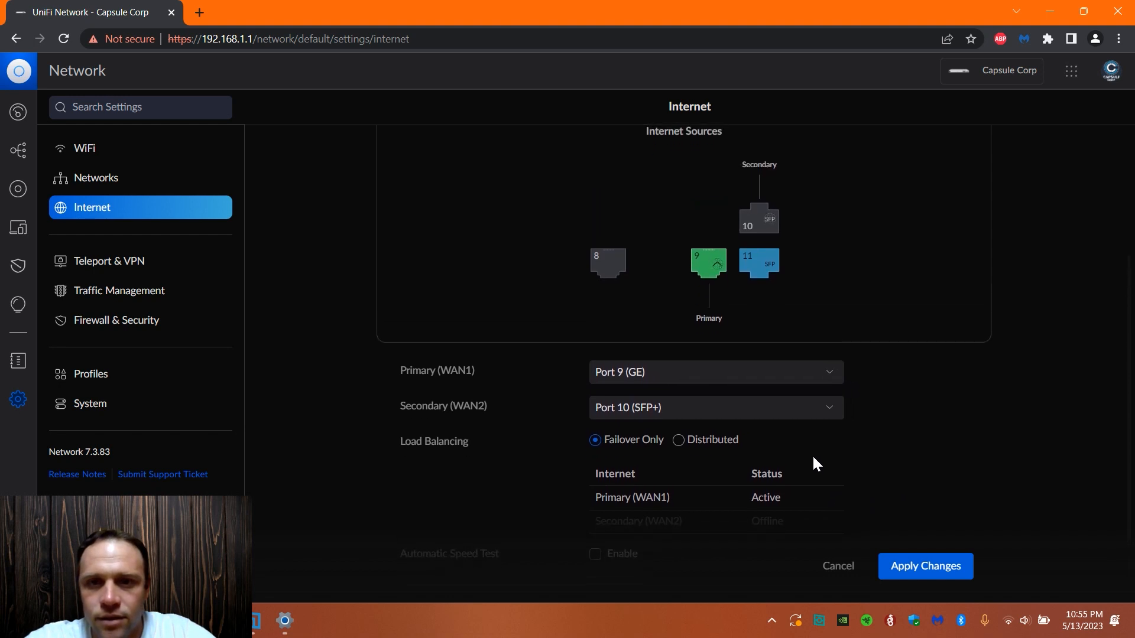
{"action": "mouse_move", "coordinate": [792, 385]}
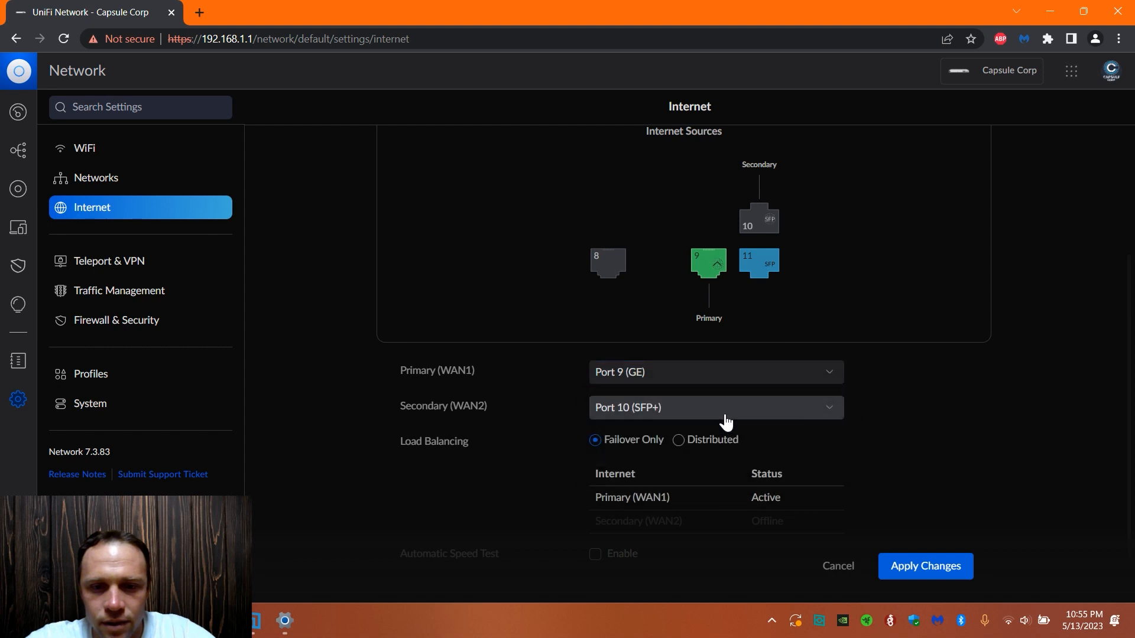
{"action": "mouse_move", "coordinate": [797, 444]}
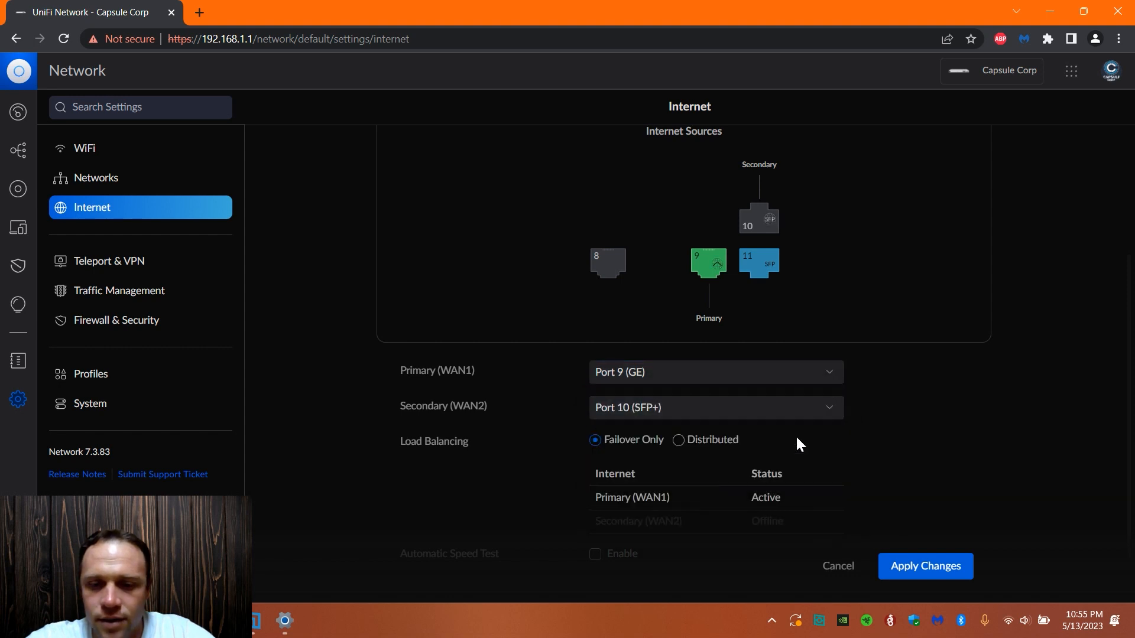
{"action": "scroll", "scroll_direction": "down", "scroll_amount": 3}
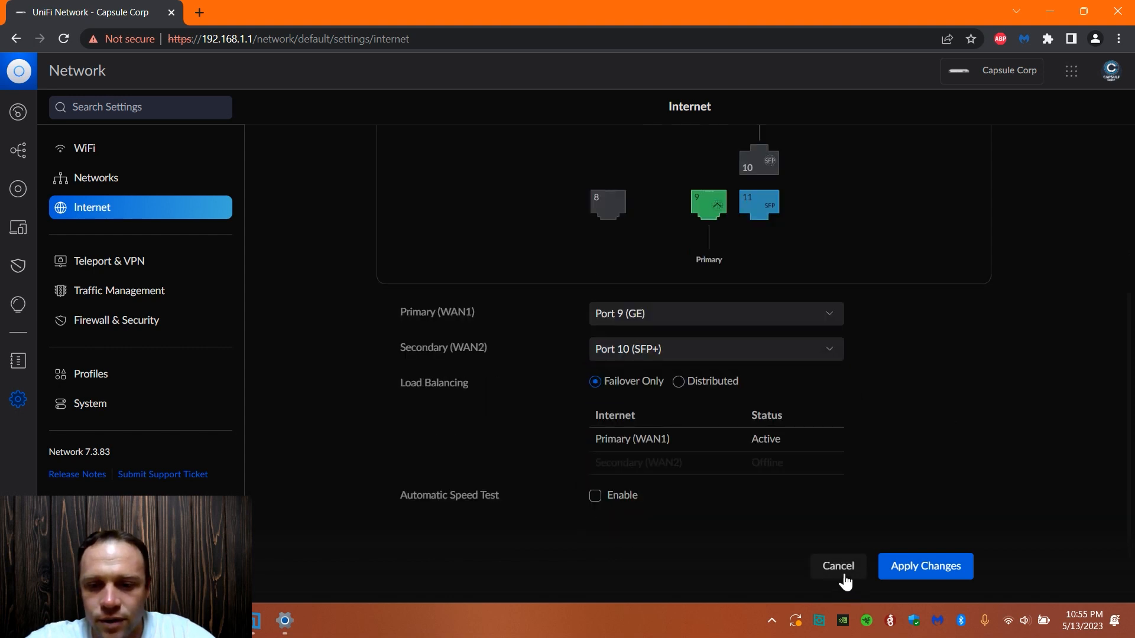
Cancel the pending Internet settings changes.
{"action": "left_click", "coordinate": [837, 566]}
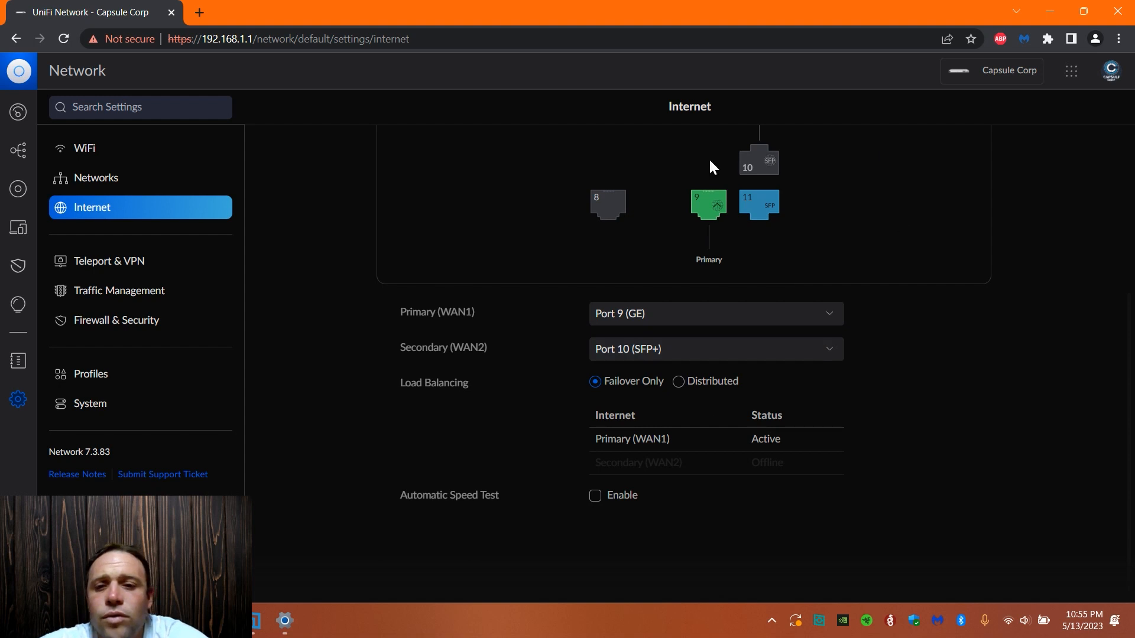
{"action": "mouse_move", "coordinate": [752, 234]}
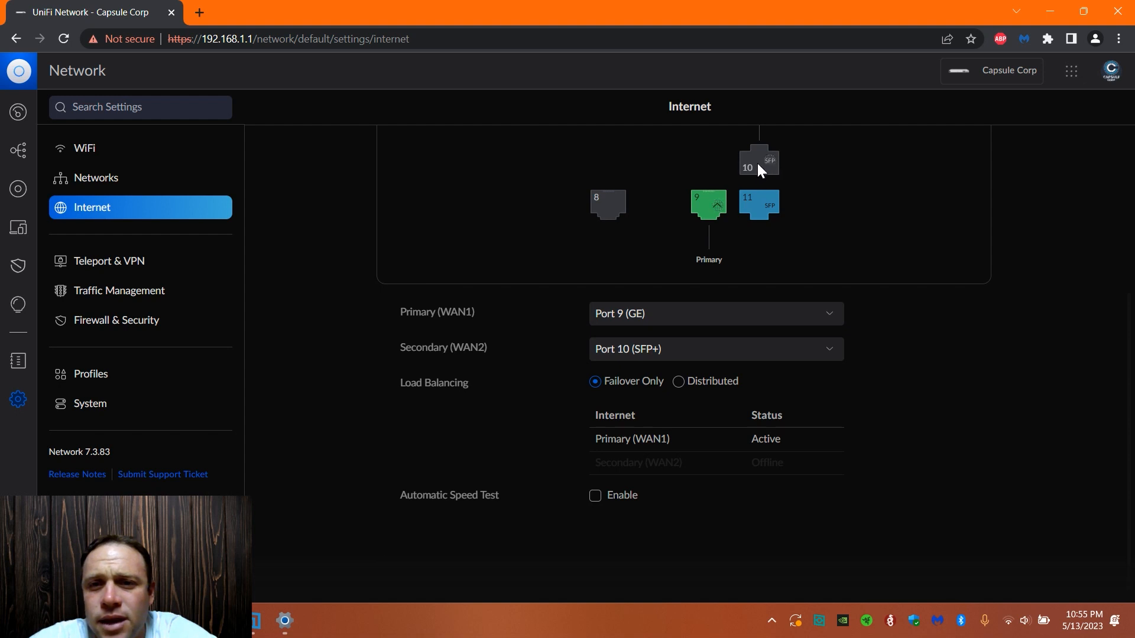
{"action": "mouse_move", "coordinate": [769, 175]}
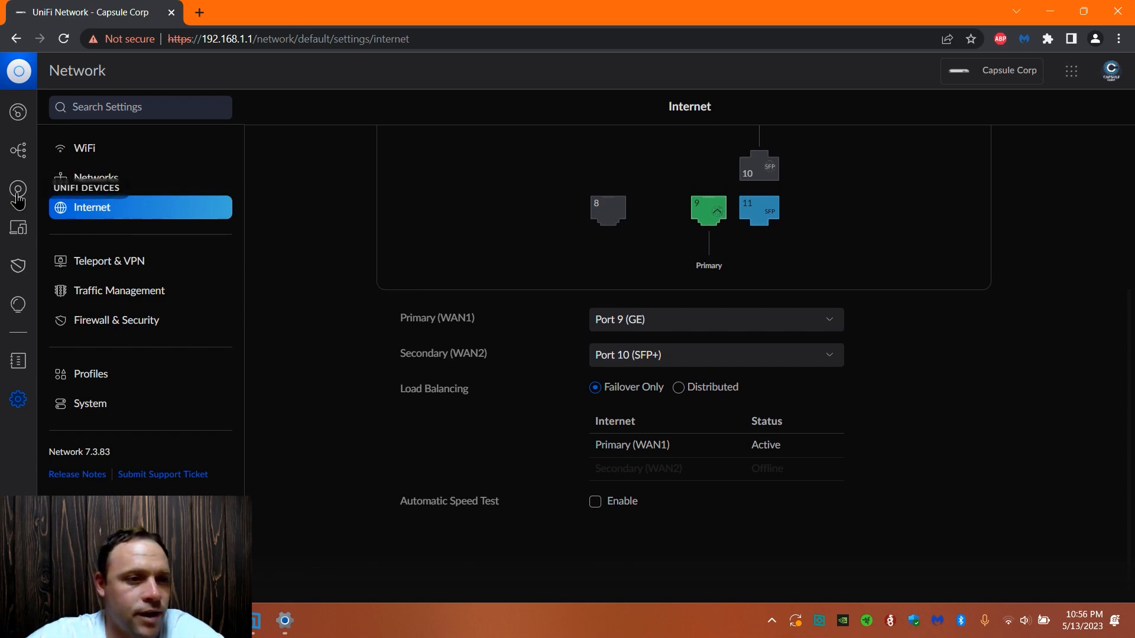
Open Port Manager from the Ports tab of the Capsule Corp UDM-Pro in UniFi Devices.
{"action": "left_click", "coordinate": [18, 189]}
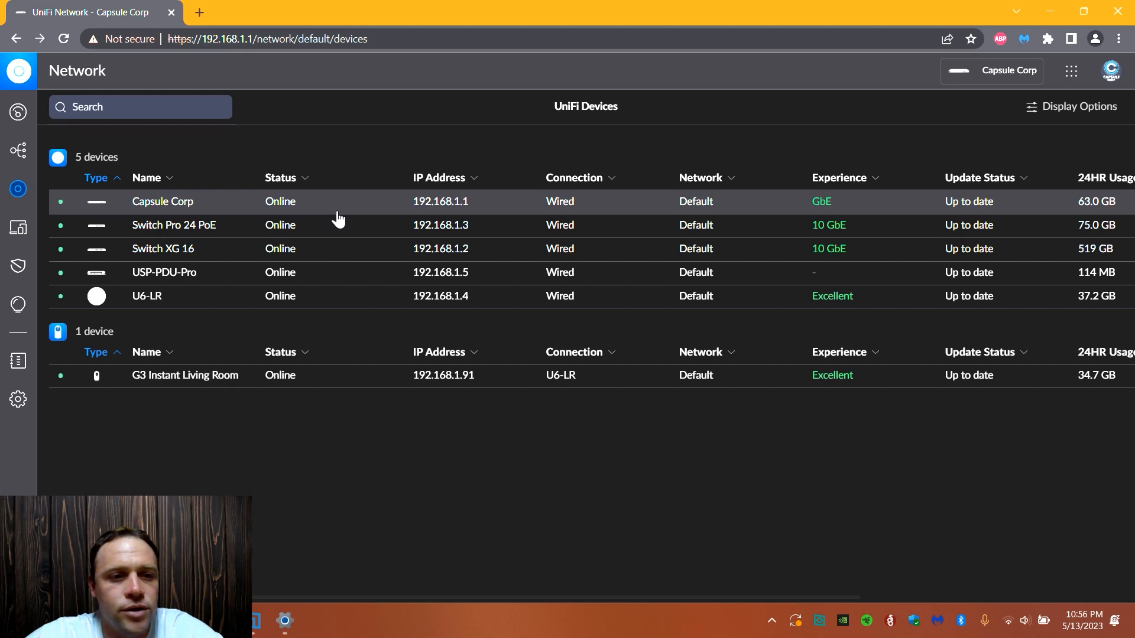
{"action": "left_click", "coordinate": [162, 201]}
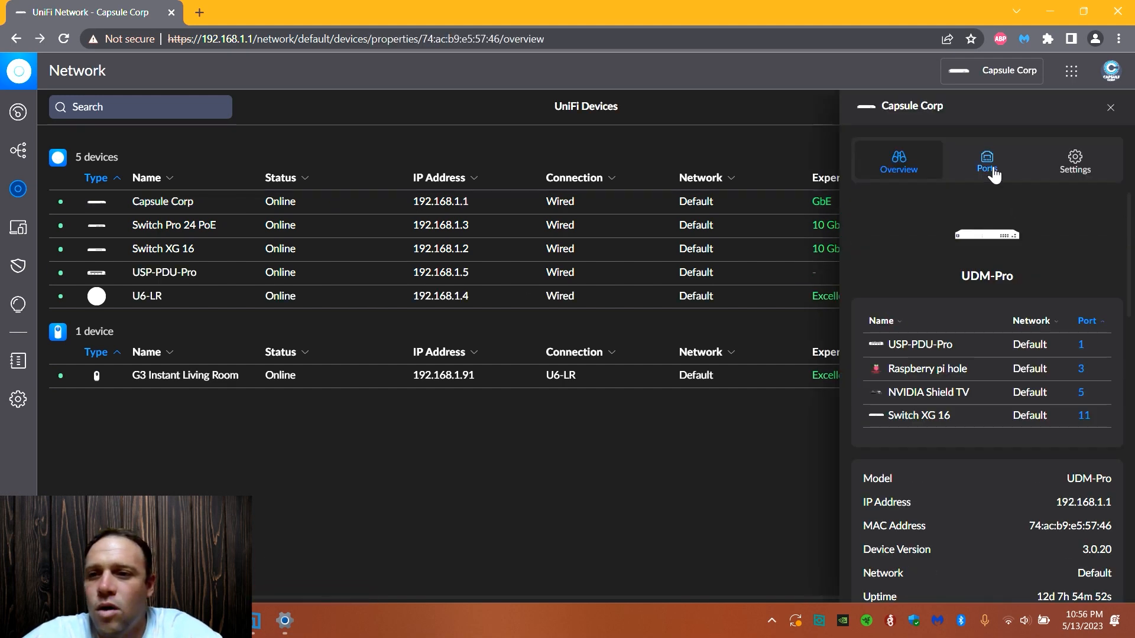
{"action": "left_click", "coordinate": [986, 160]}
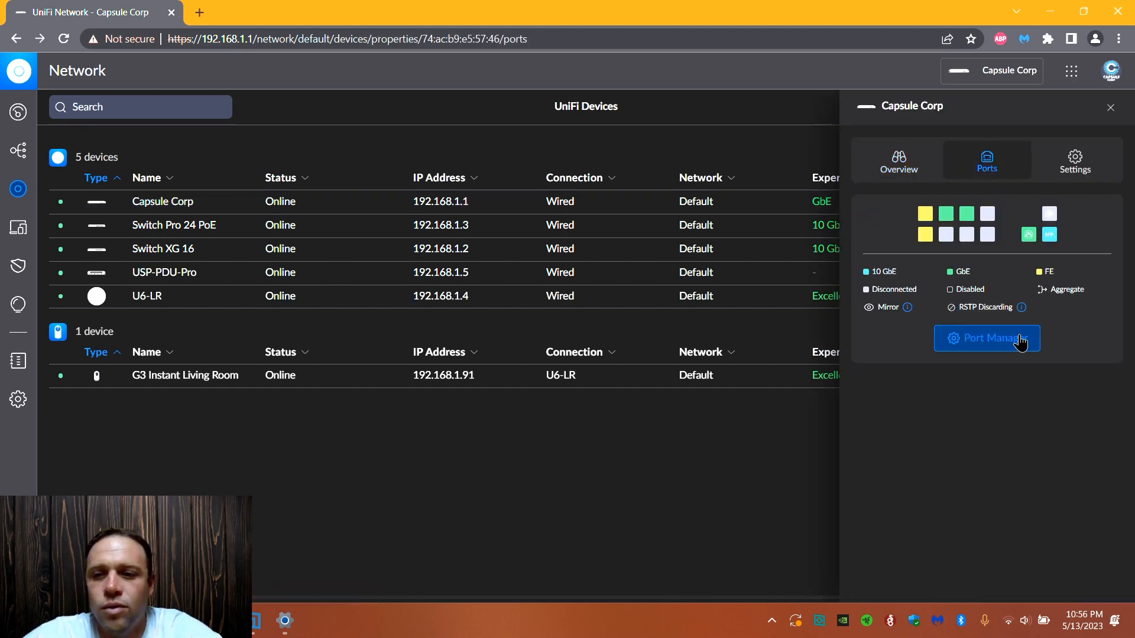
{"action": "left_click", "coordinate": [986, 338]}
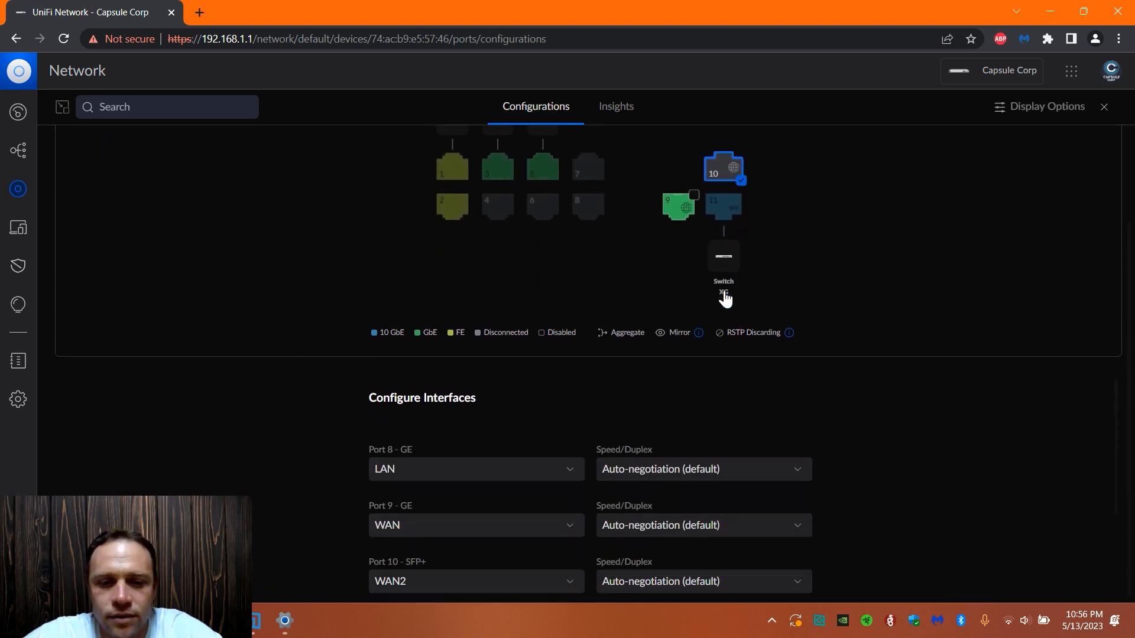
Under Configure Interfaces, change Port 10 - SFP+ from WAN2 to LAN.
{"action": "scroll", "scroll_direction": "down", "scroll_amount": 3}
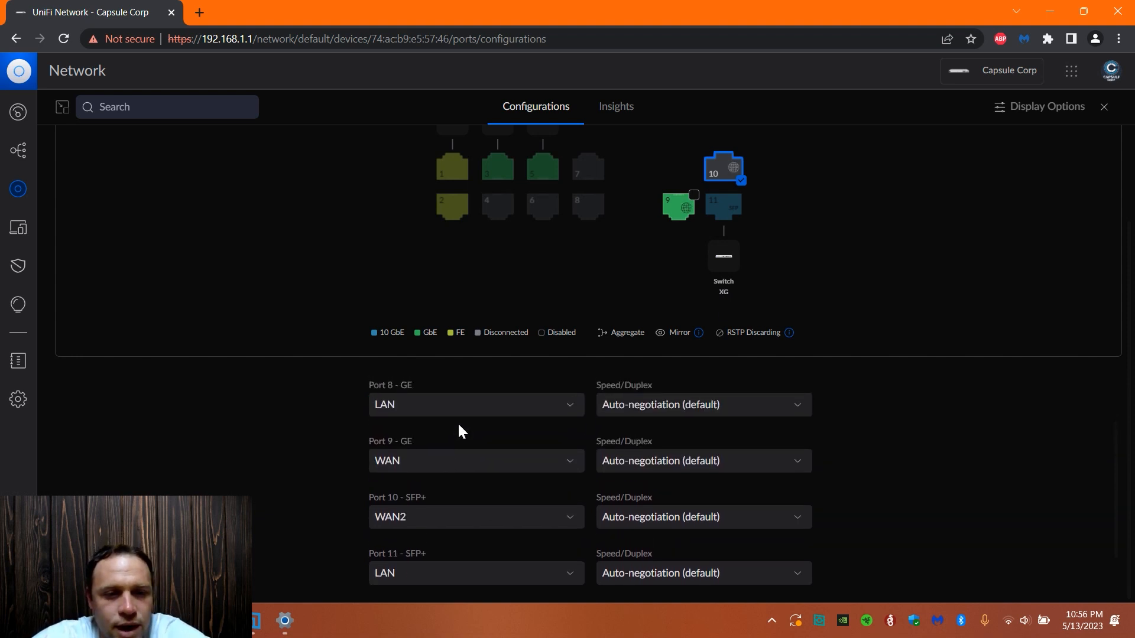
{"action": "left_click", "coordinate": [476, 405]}
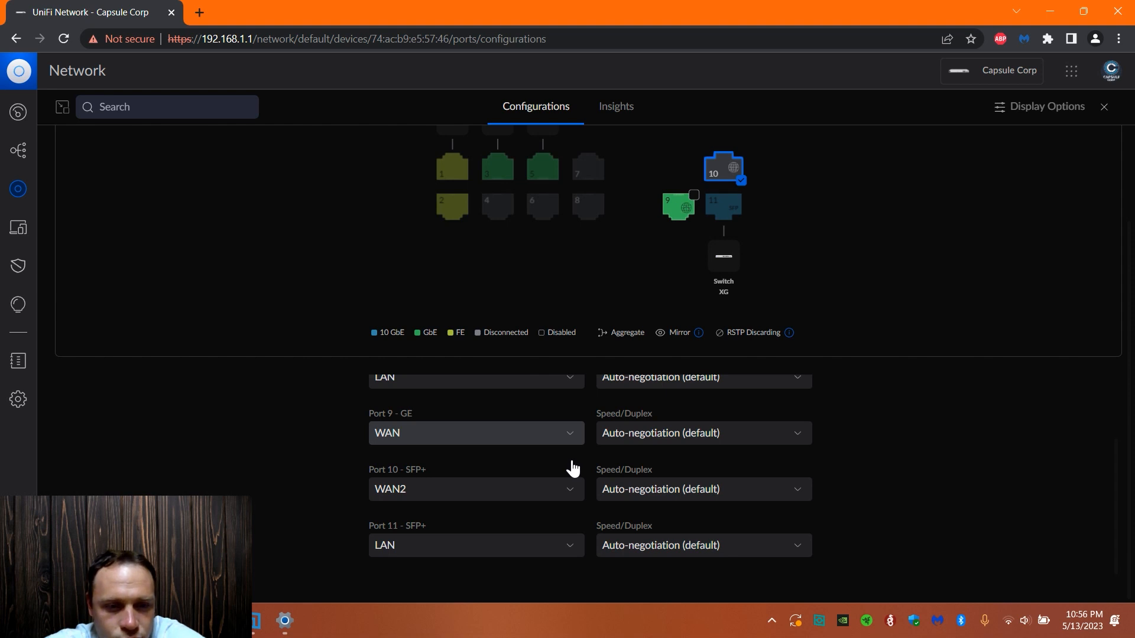
{"action": "left_click", "coordinate": [475, 489]}
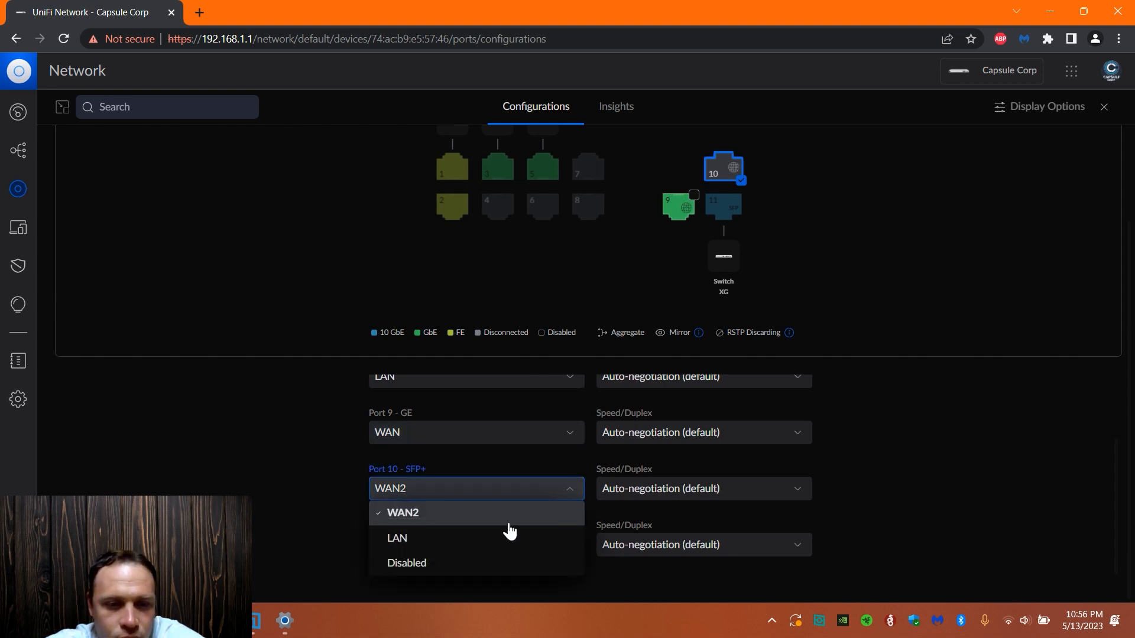
{"action": "left_click", "coordinate": [397, 538]}
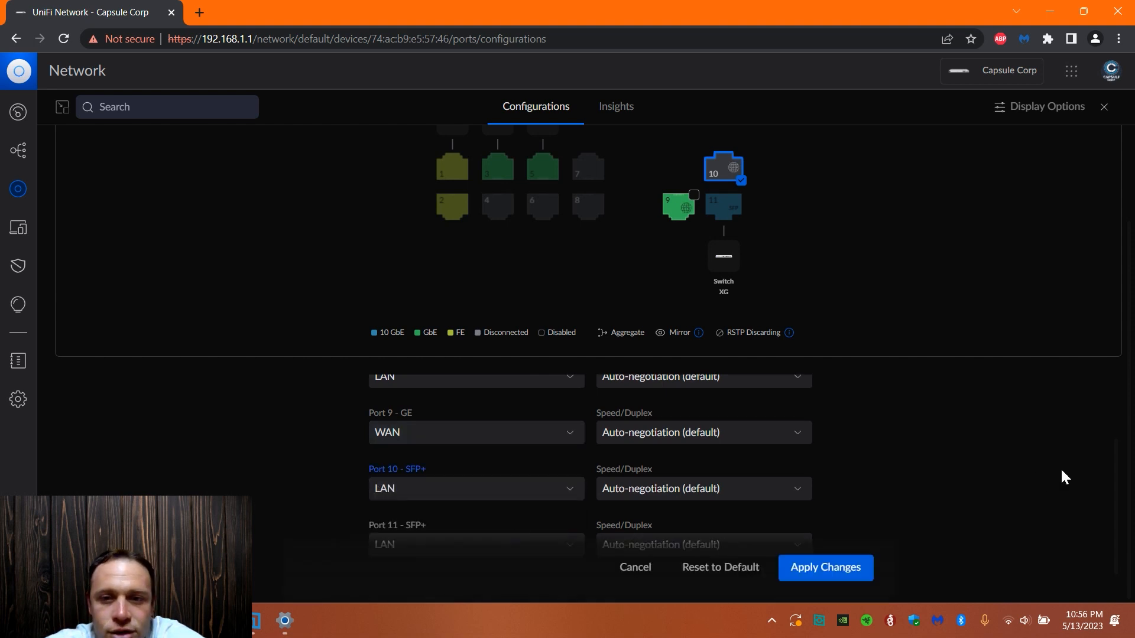
{"action": "mouse_move", "coordinate": [771, 206]}
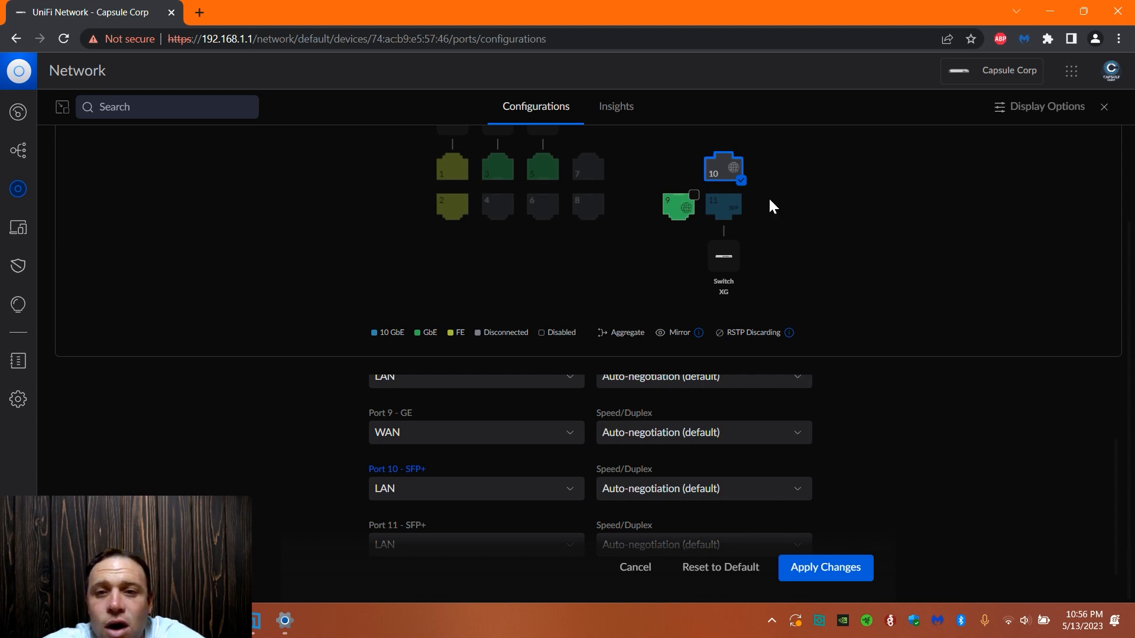
{"action": "mouse_move", "coordinate": [746, 203]}
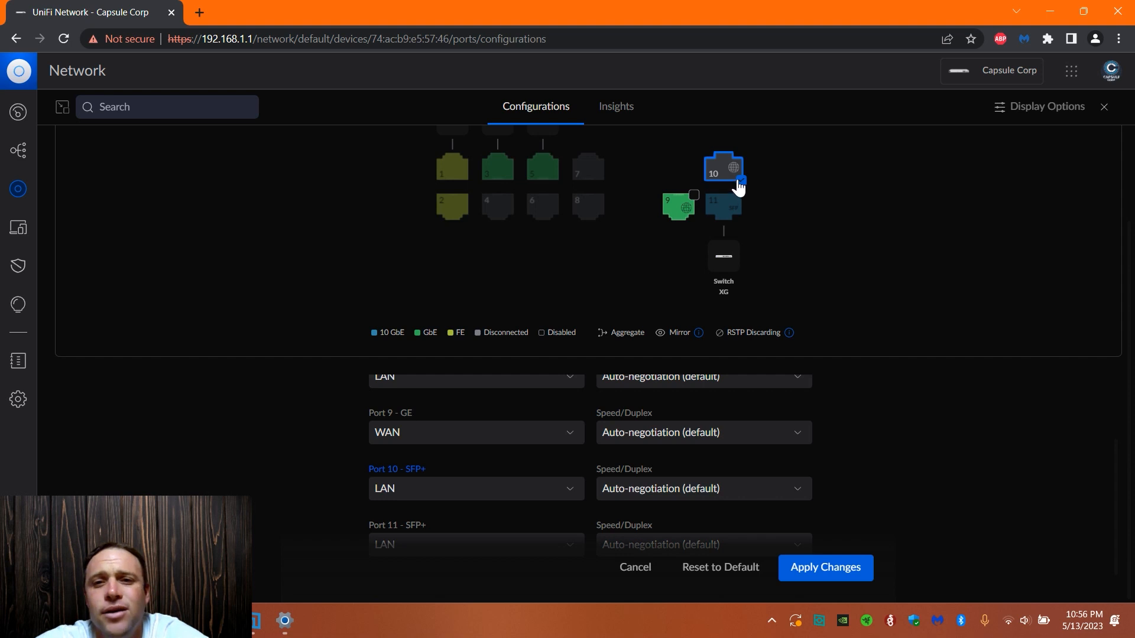
{"action": "mouse_move", "coordinate": [588, 219]}
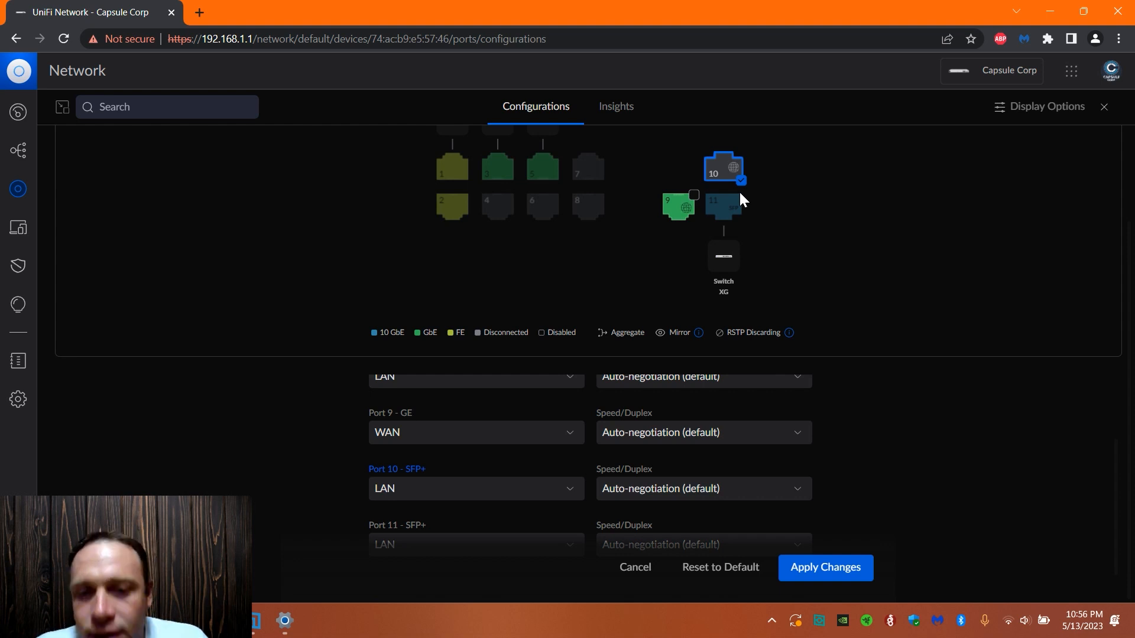
{"action": "mouse_move", "coordinate": [751, 235]}
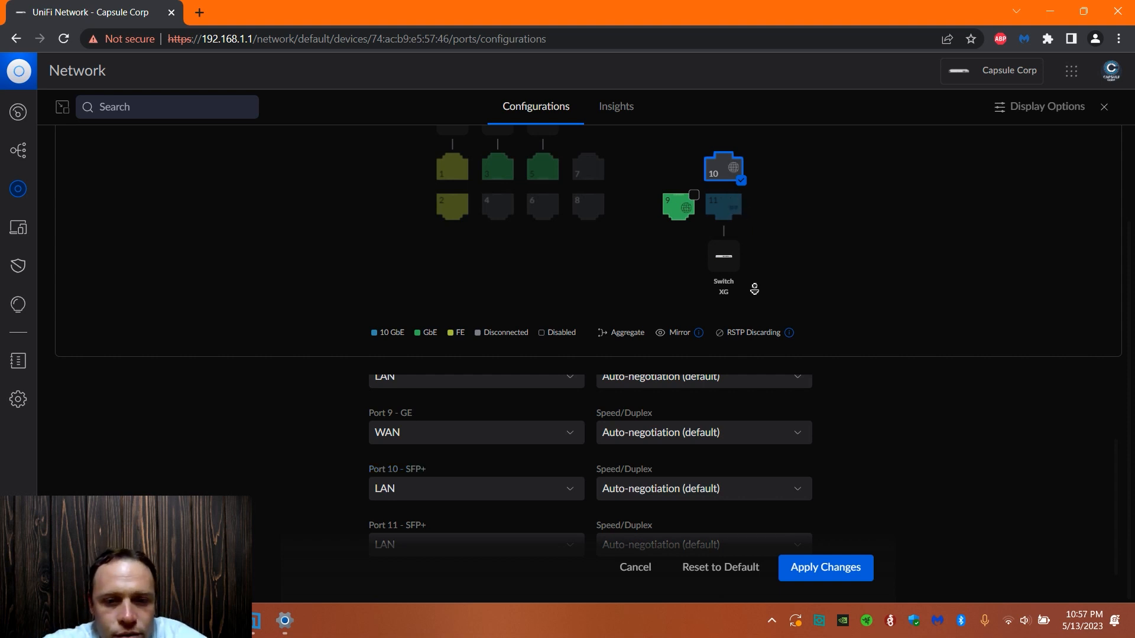
{"action": "scroll", "scroll_direction": "down", "scroll_amount": 3}
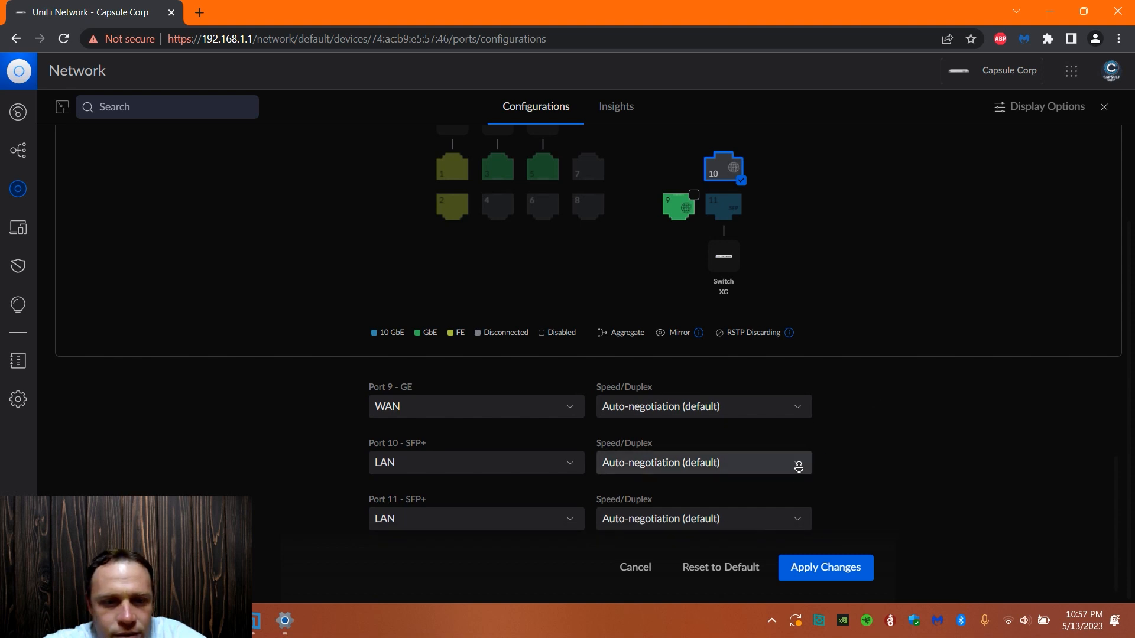
{"action": "left_click", "coordinate": [701, 462]}
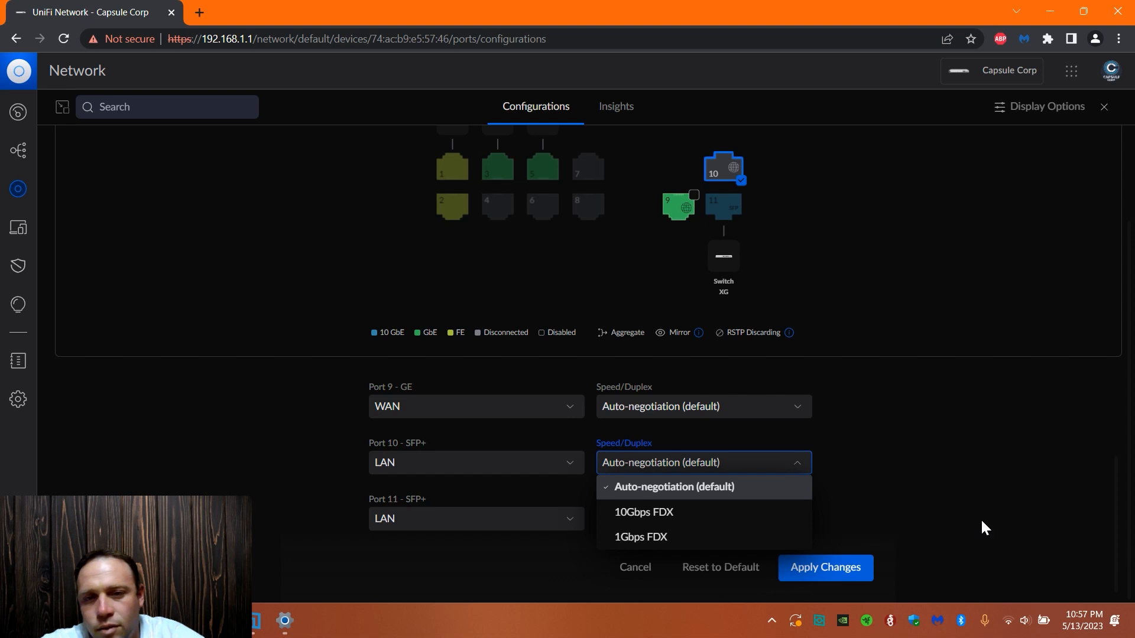
{"action": "left_click", "coordinate": [673, 486]}
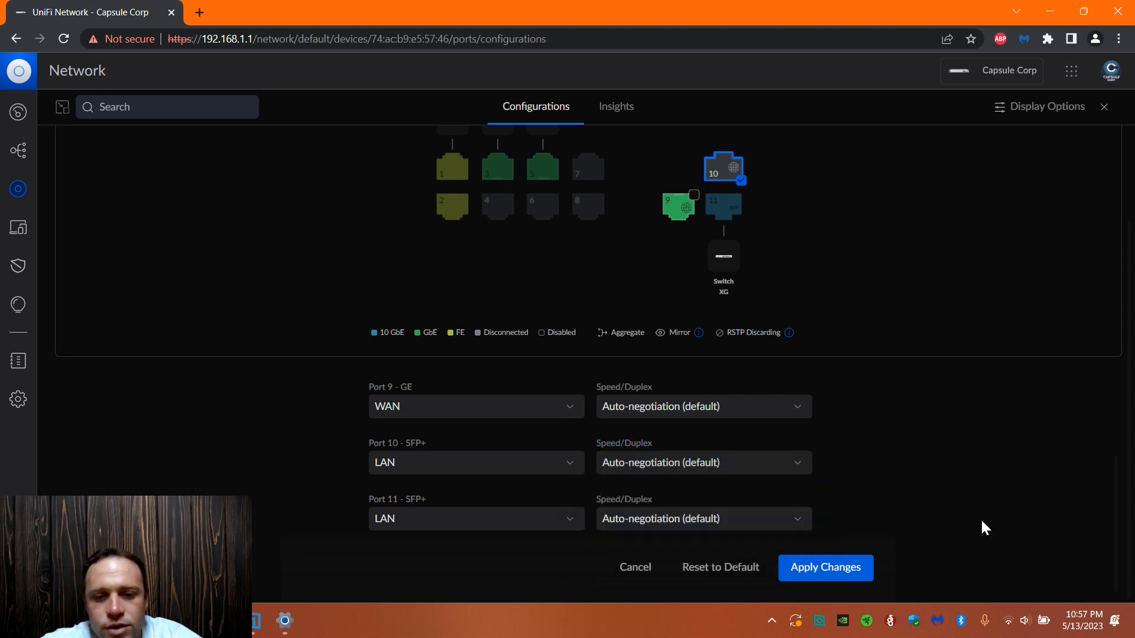